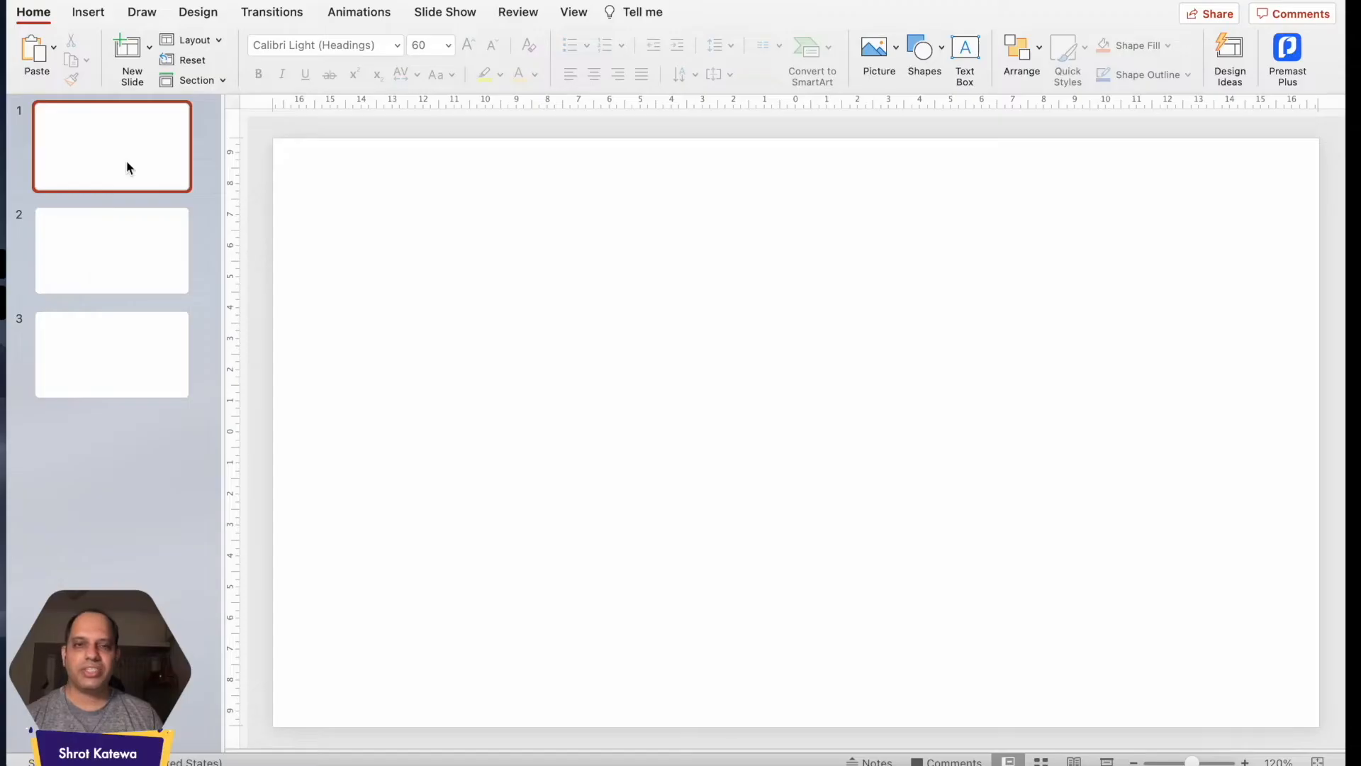
pyautogui.moveTo(112, 146)
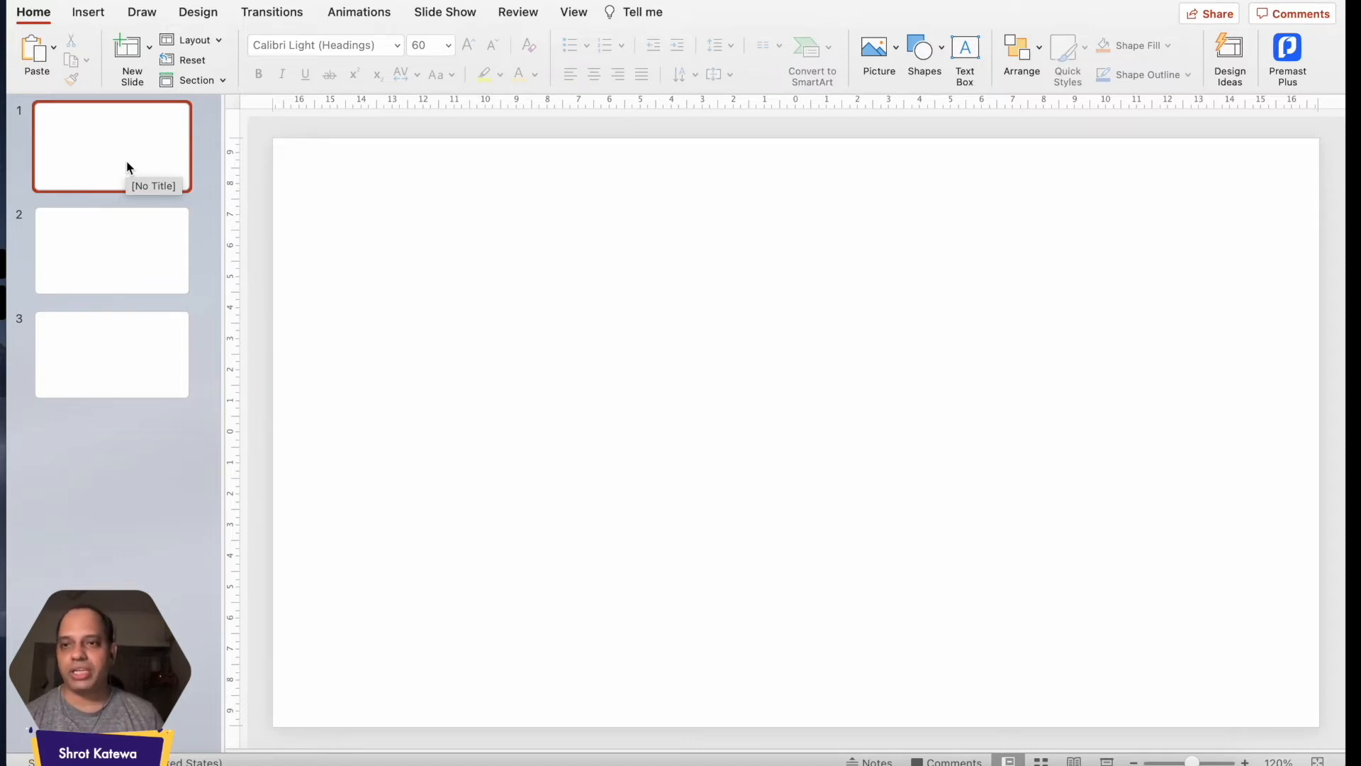
pyautogui.moveTo(178, 173)
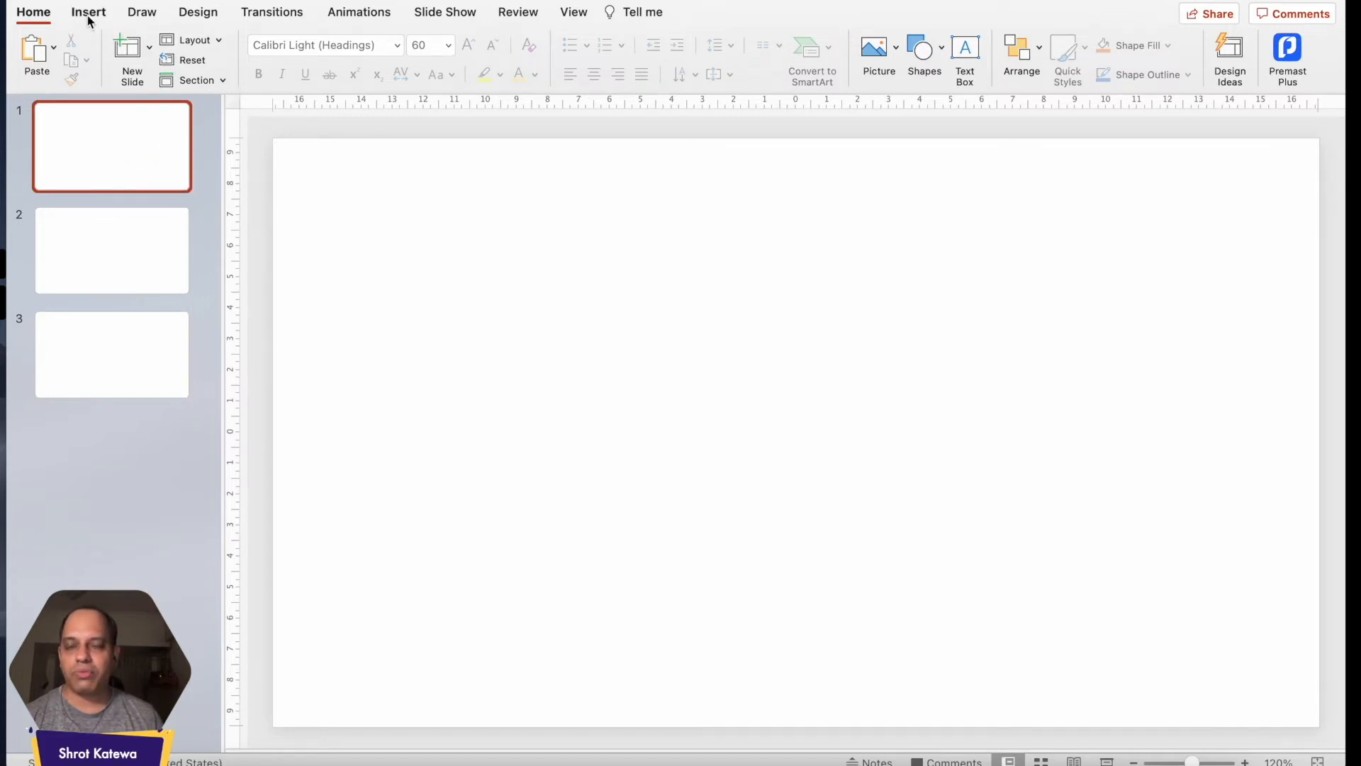
# Show the Insert ribbon commands with blank slide 1 active
pyautogui.click(88, 12)
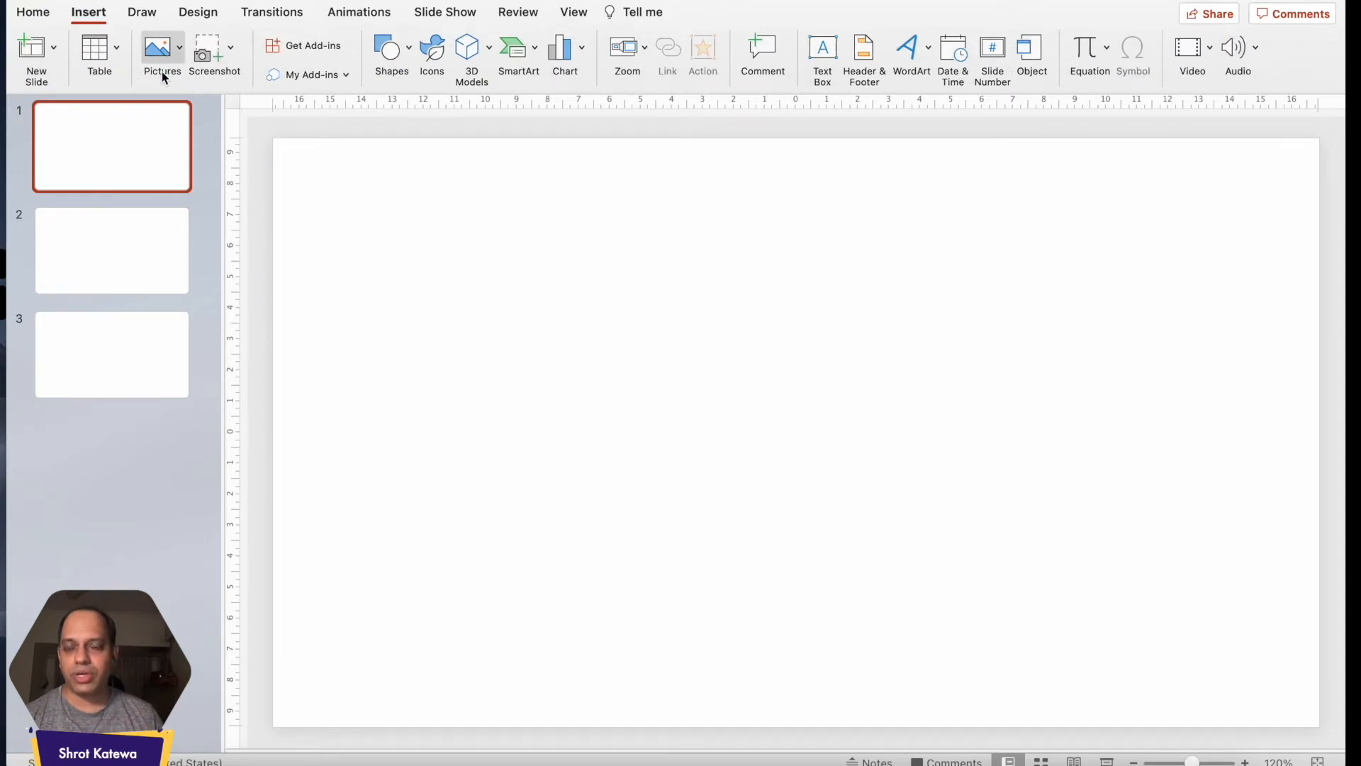
pyautogui.moveTo(162, 57)
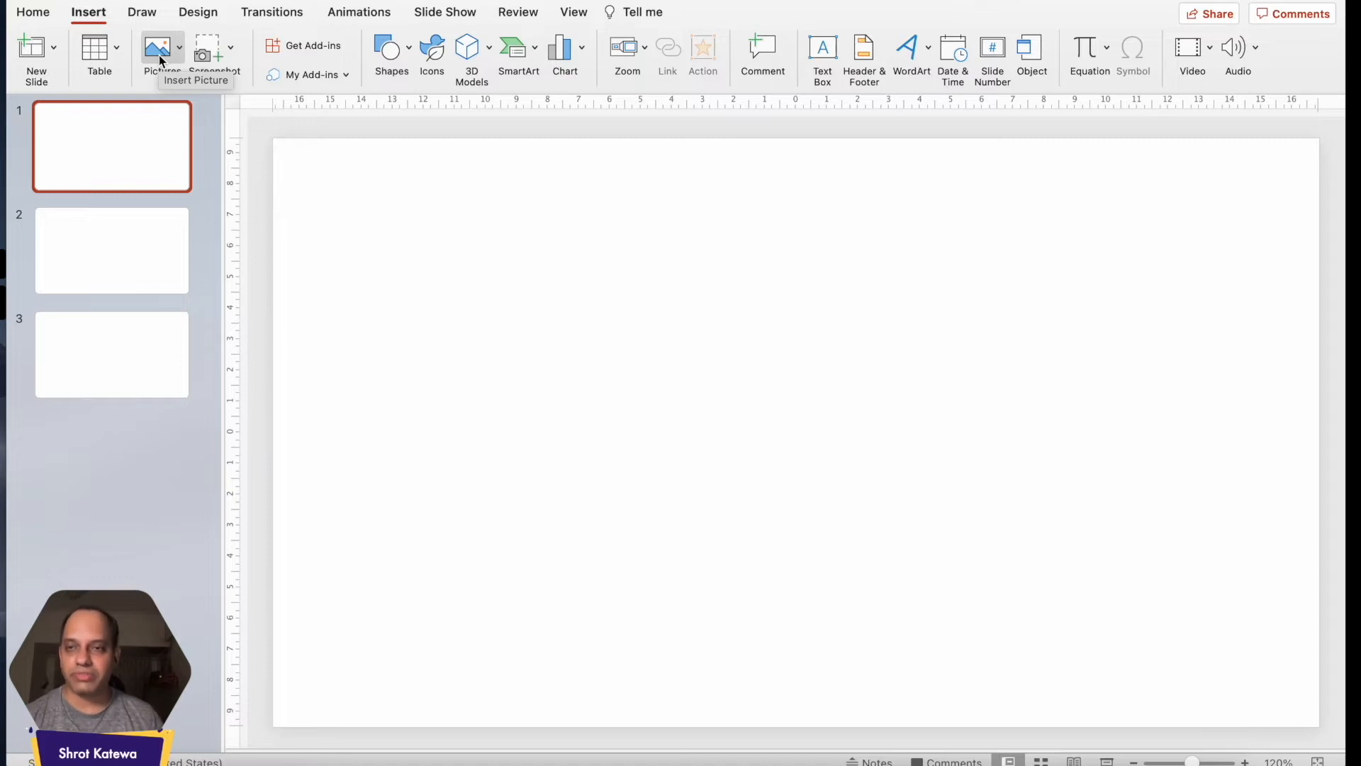
pyautogui.click(173, 48)
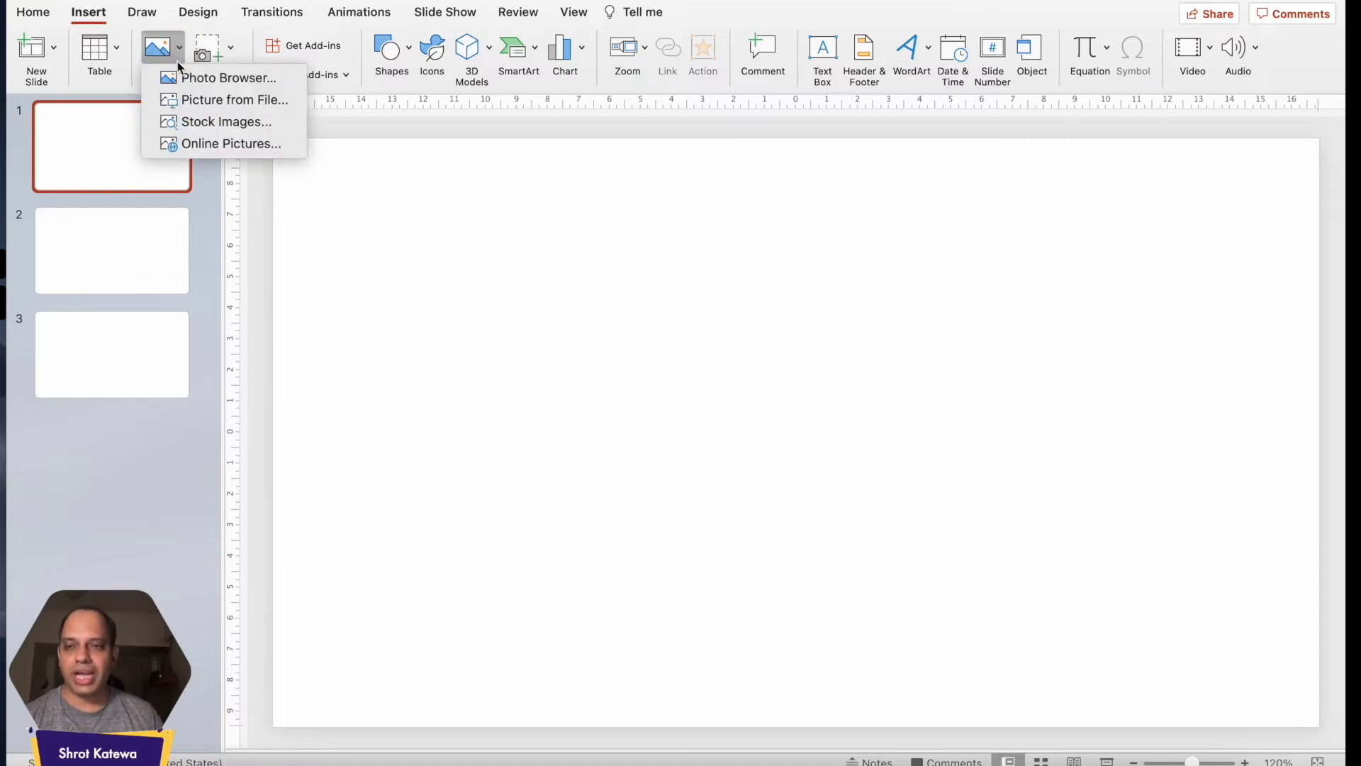
pyautogui.moveTo(228, 76)
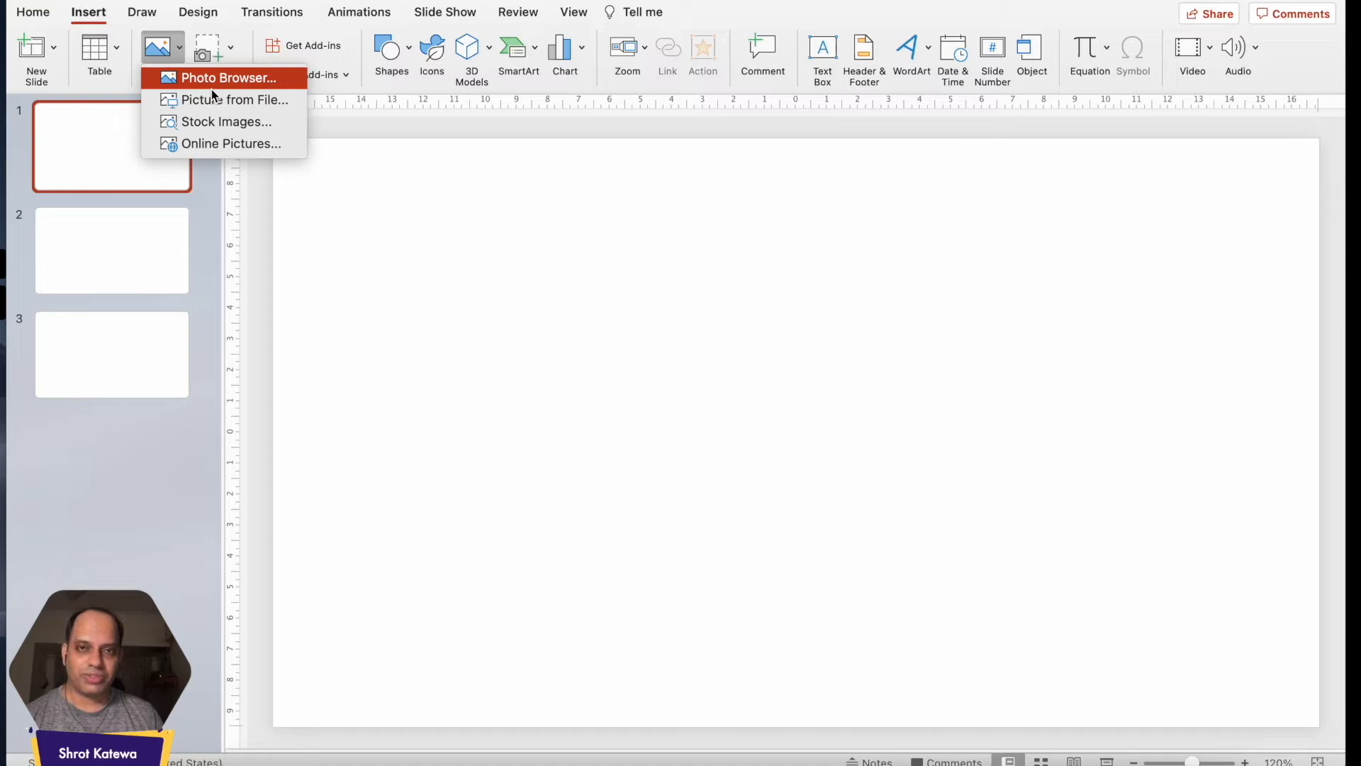
pyautogui.click(228, 77)
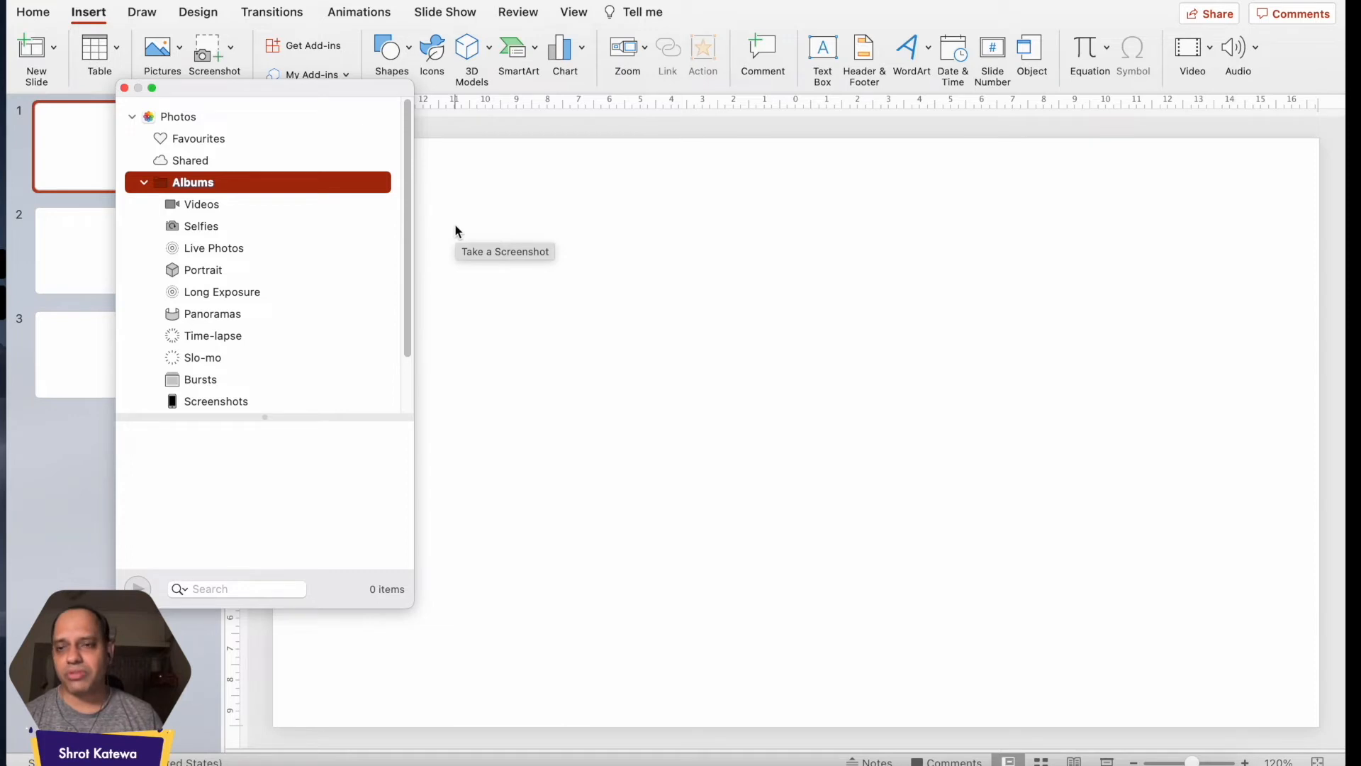
pyautogui.moveTo(234, 250)
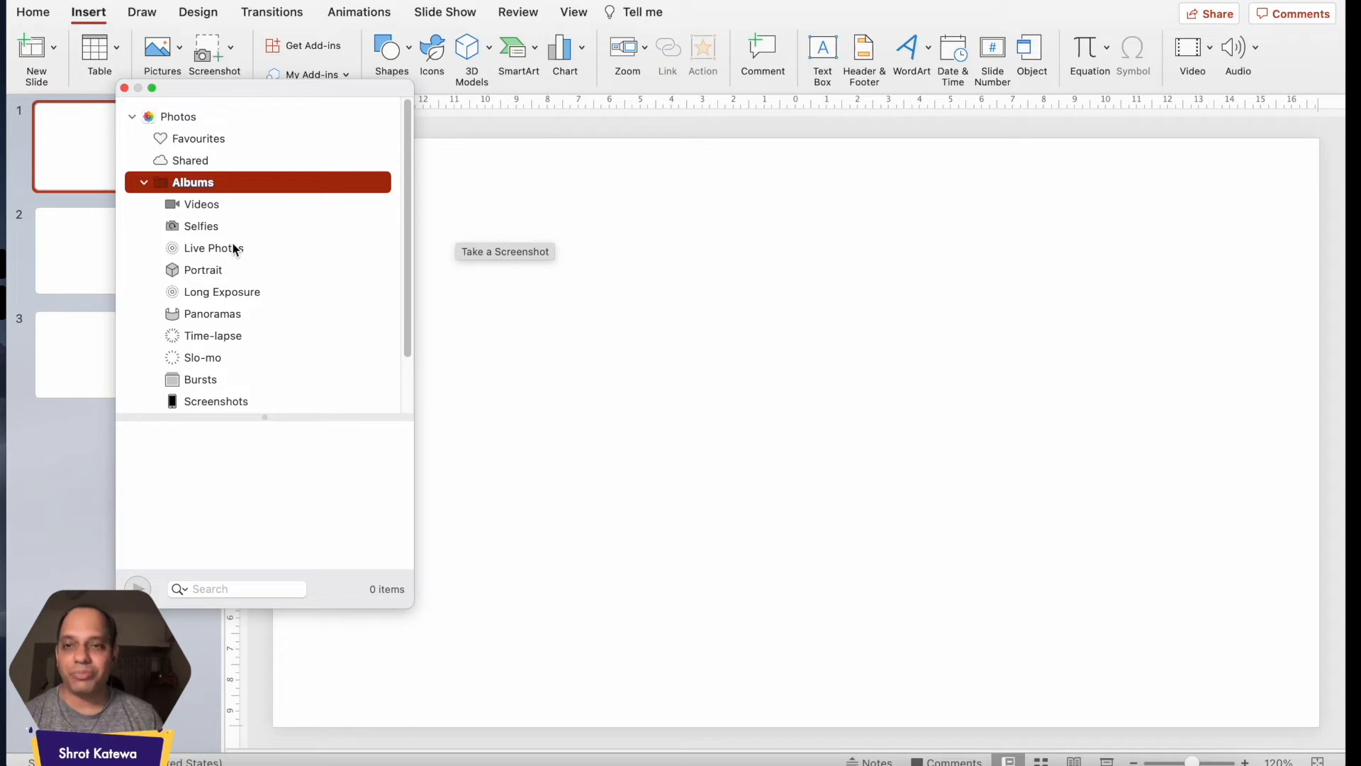
pyautogui.click(98, 47)
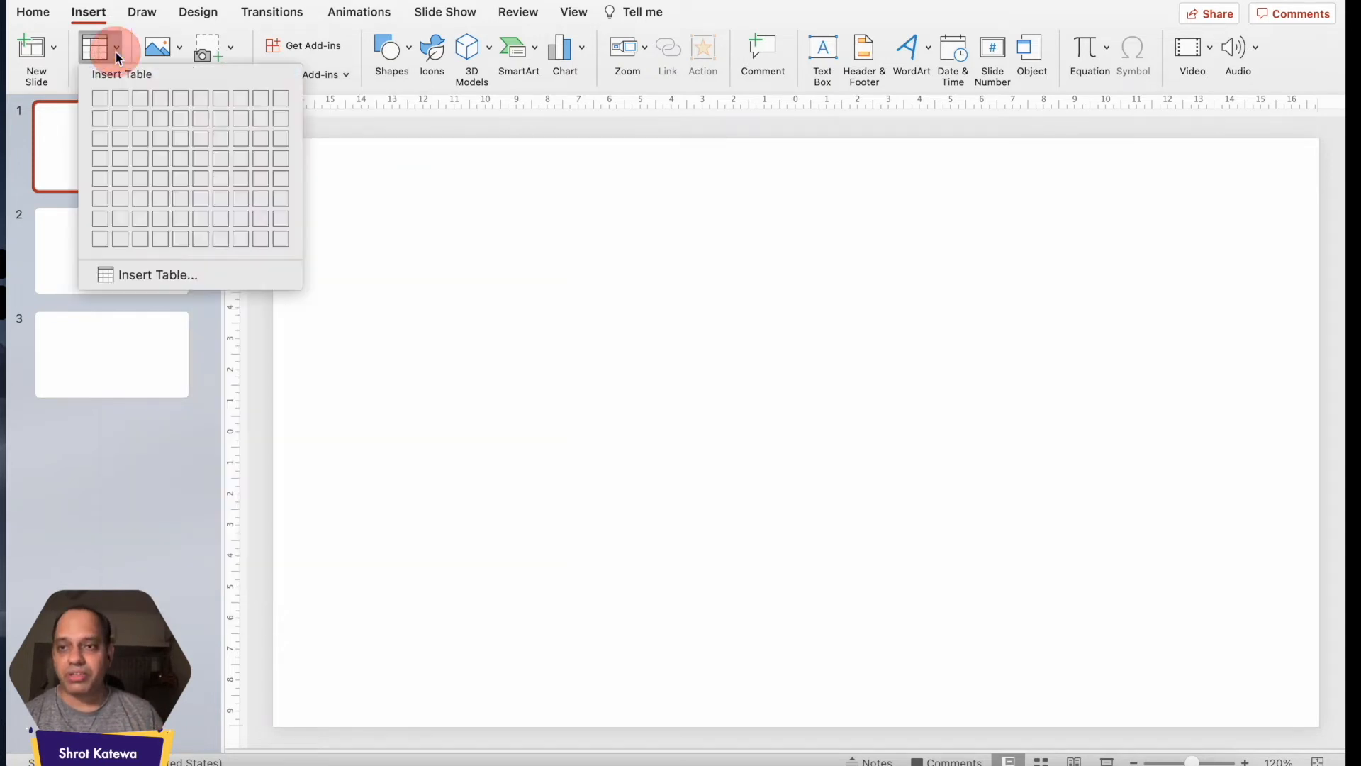
pyautogui.click(95, 48)
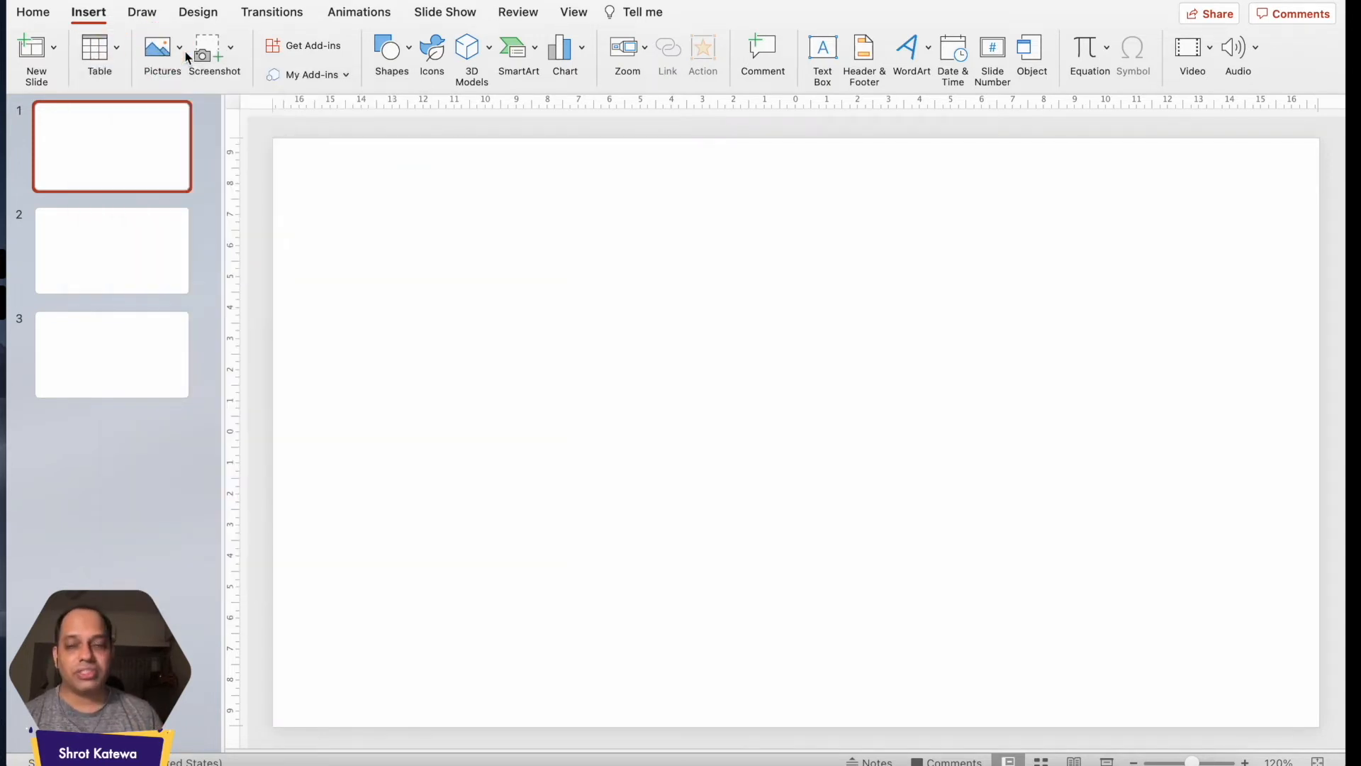
# Insert Mountain.jpeg from Downloaded Images onto slide 1 via Picture from File, then move to slide 2
pyautogui.click(157, 47)
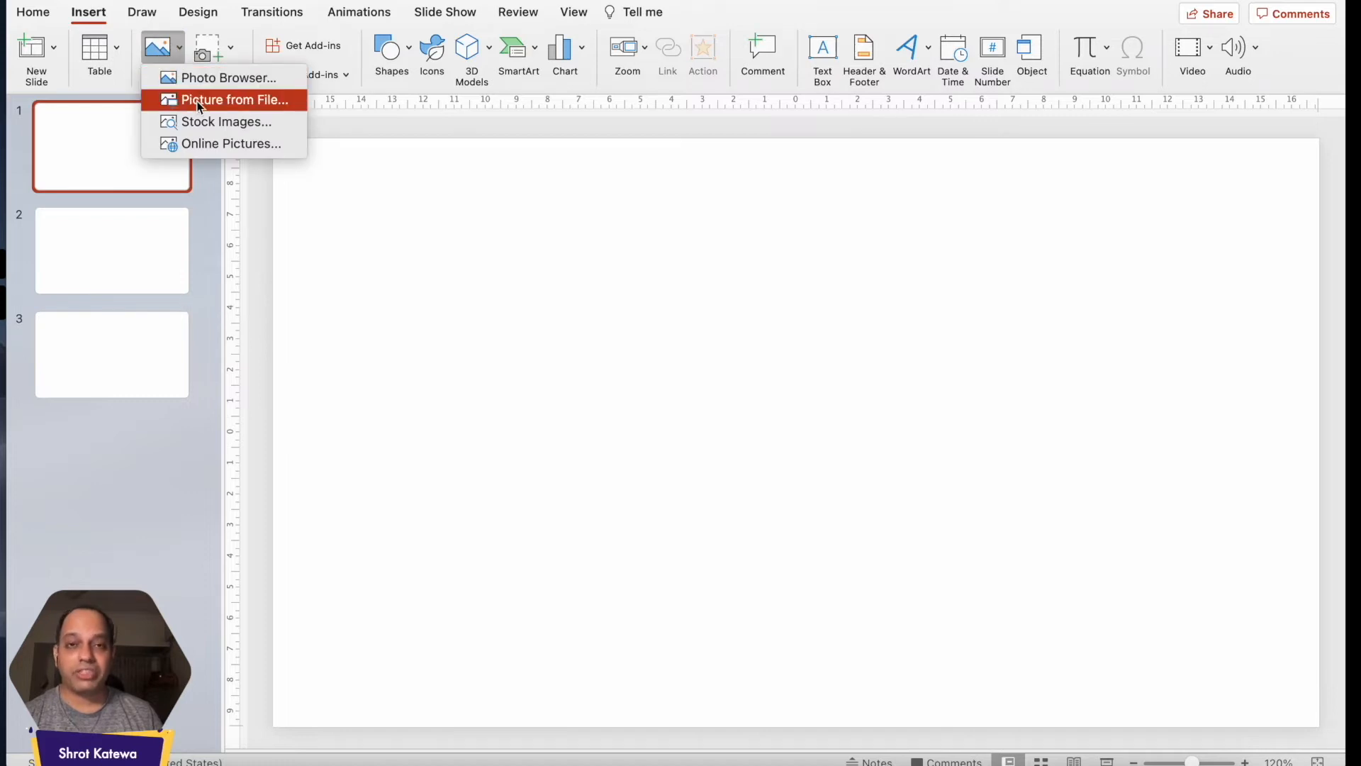
pyautogui.click(234, 100)
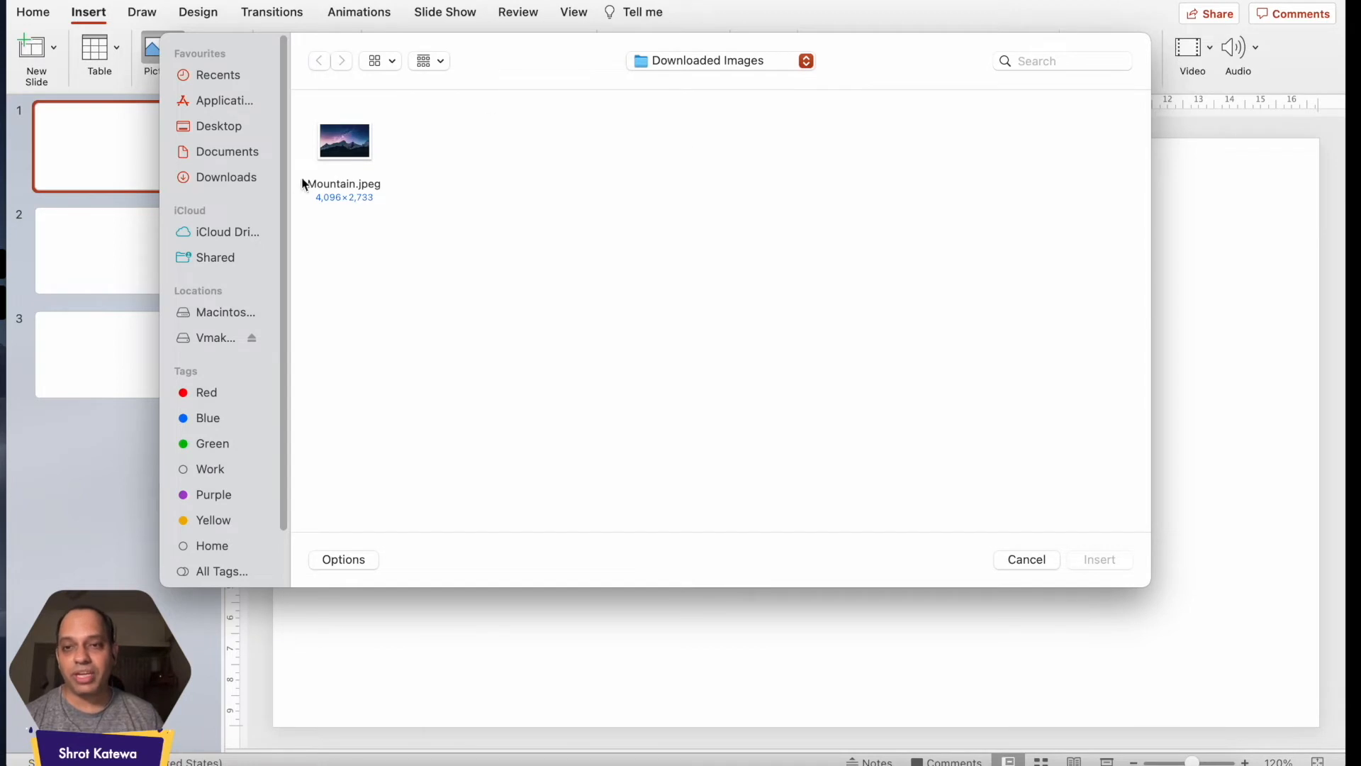
pyautogui.click(344, 140)
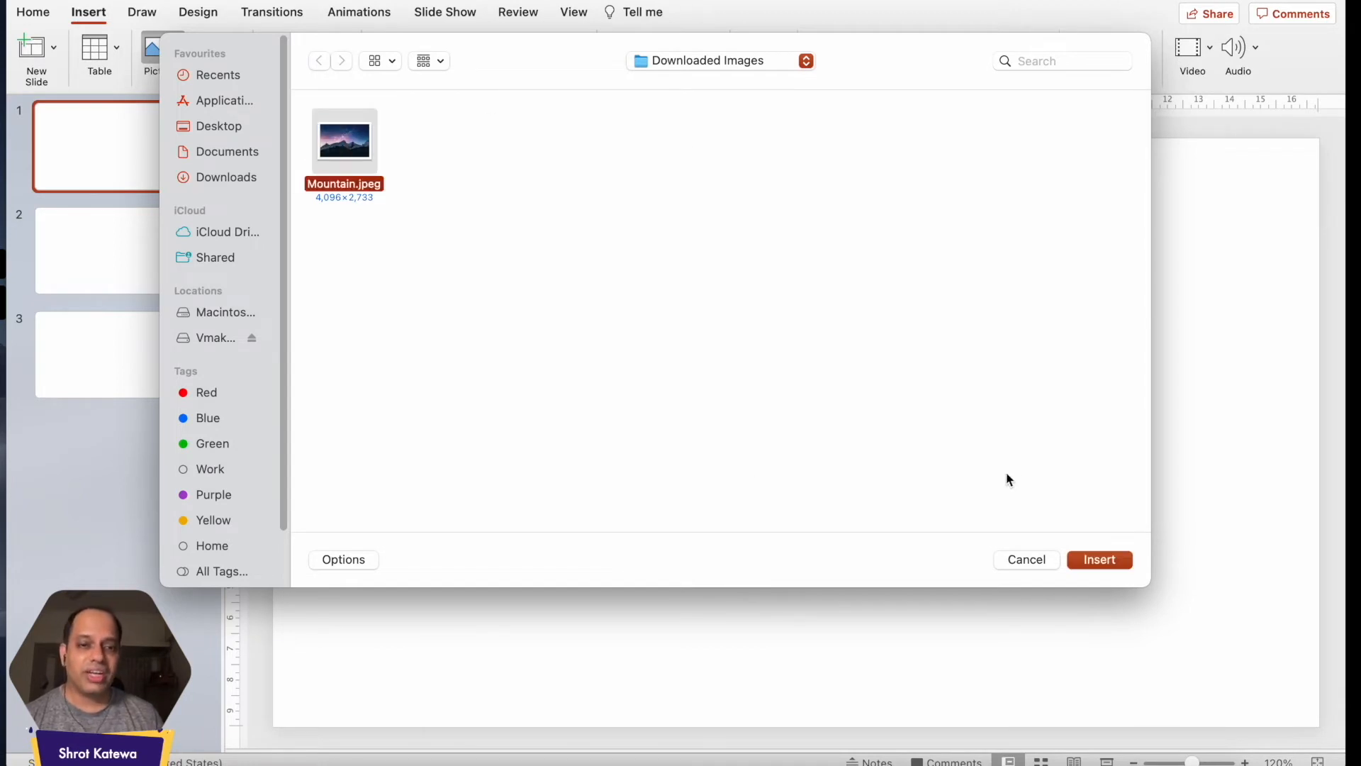
pyautogui.moveTo(1057, 641)
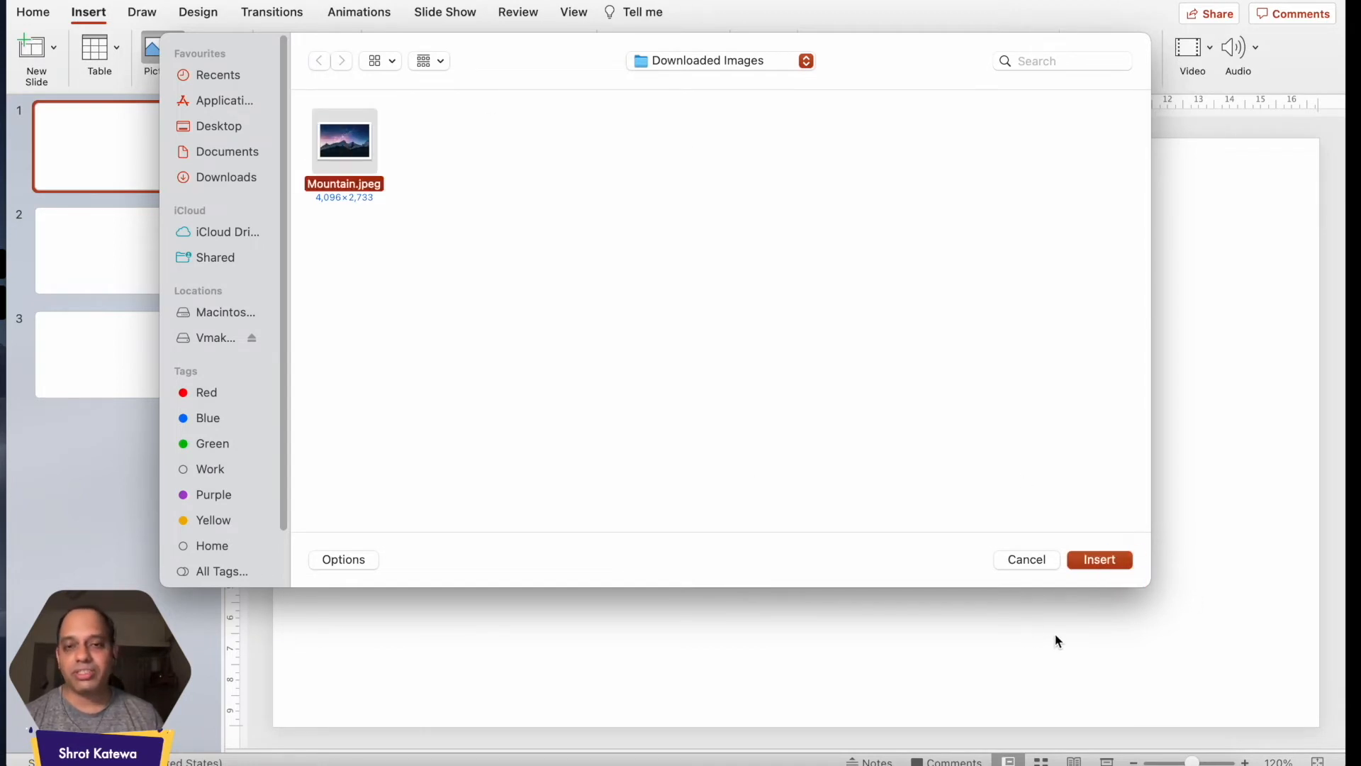
pyautogui.click(1098, 559)
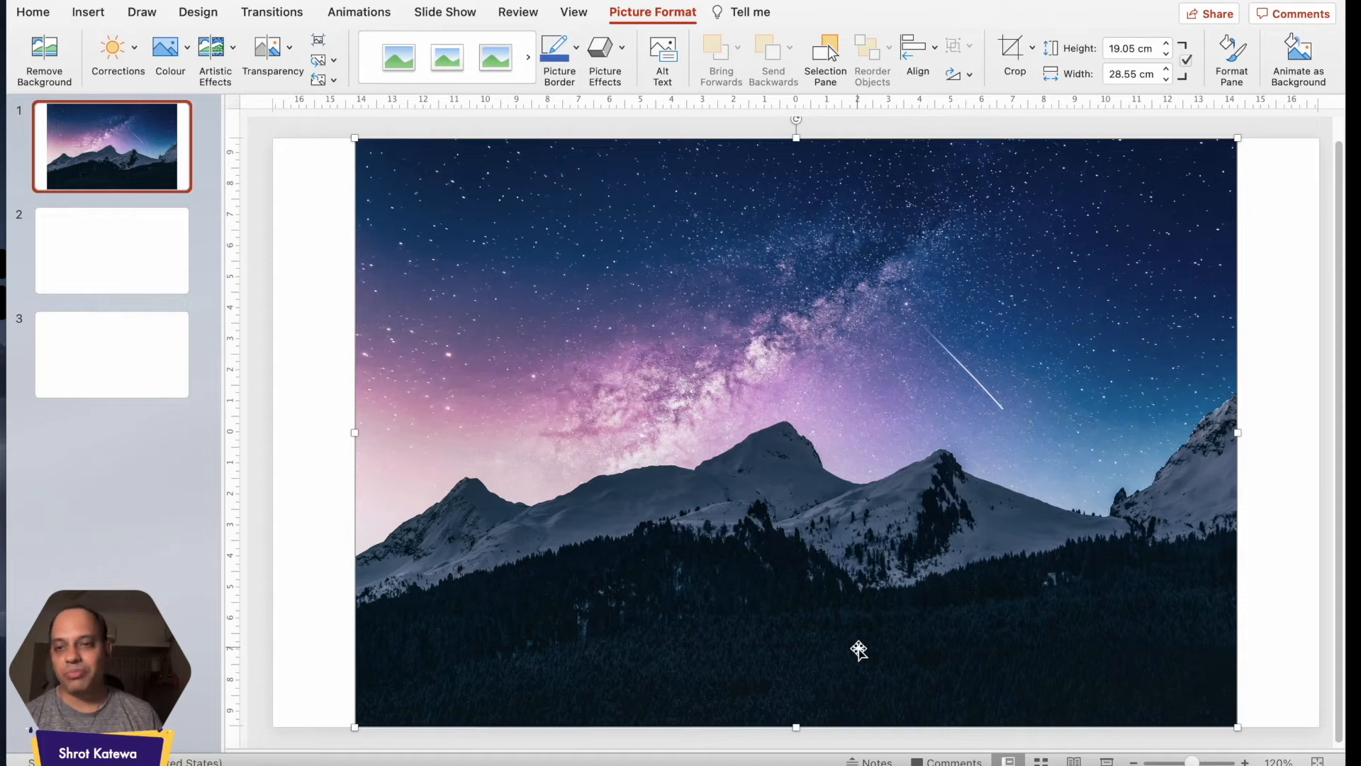
pyautogui.click(110, 250)
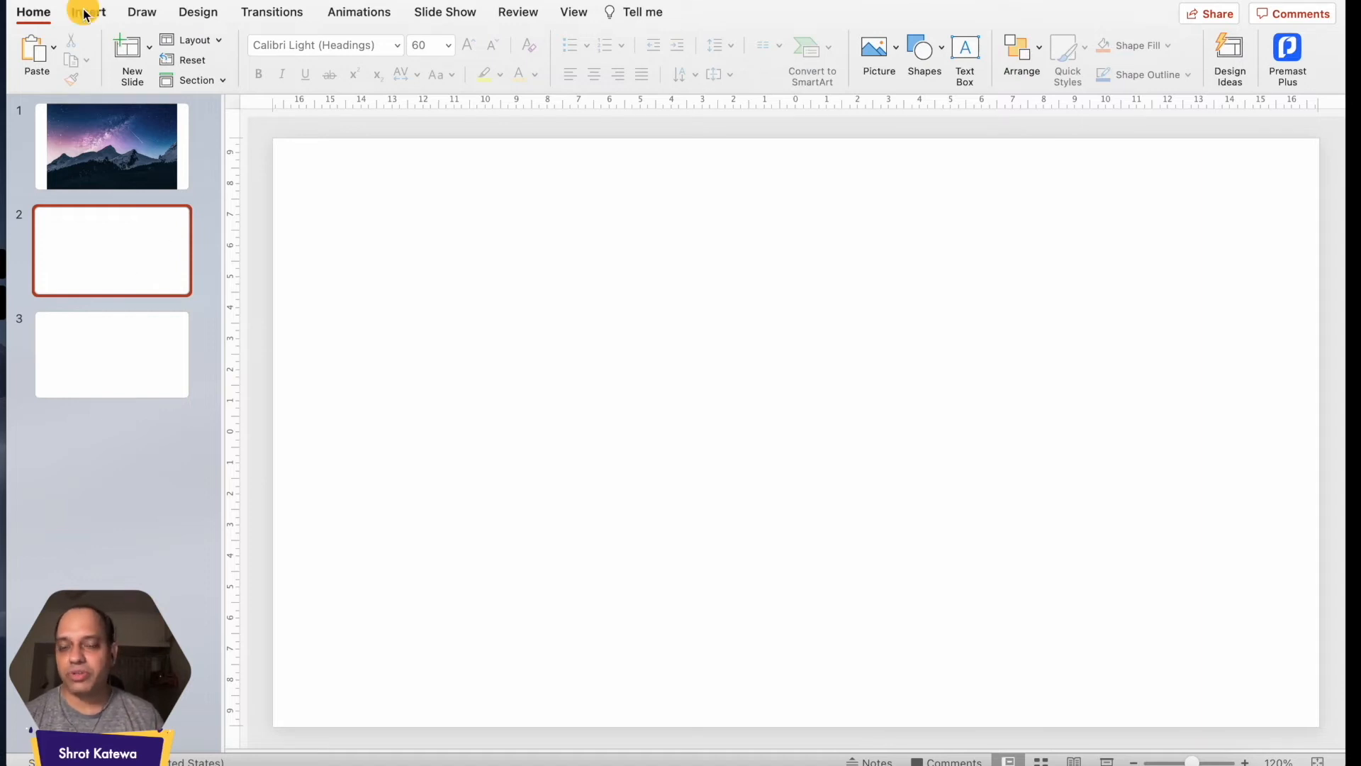
# Drag Mountain.jpeg from the Finder window straight onto slide 2
pyautogui.click(160, 48)
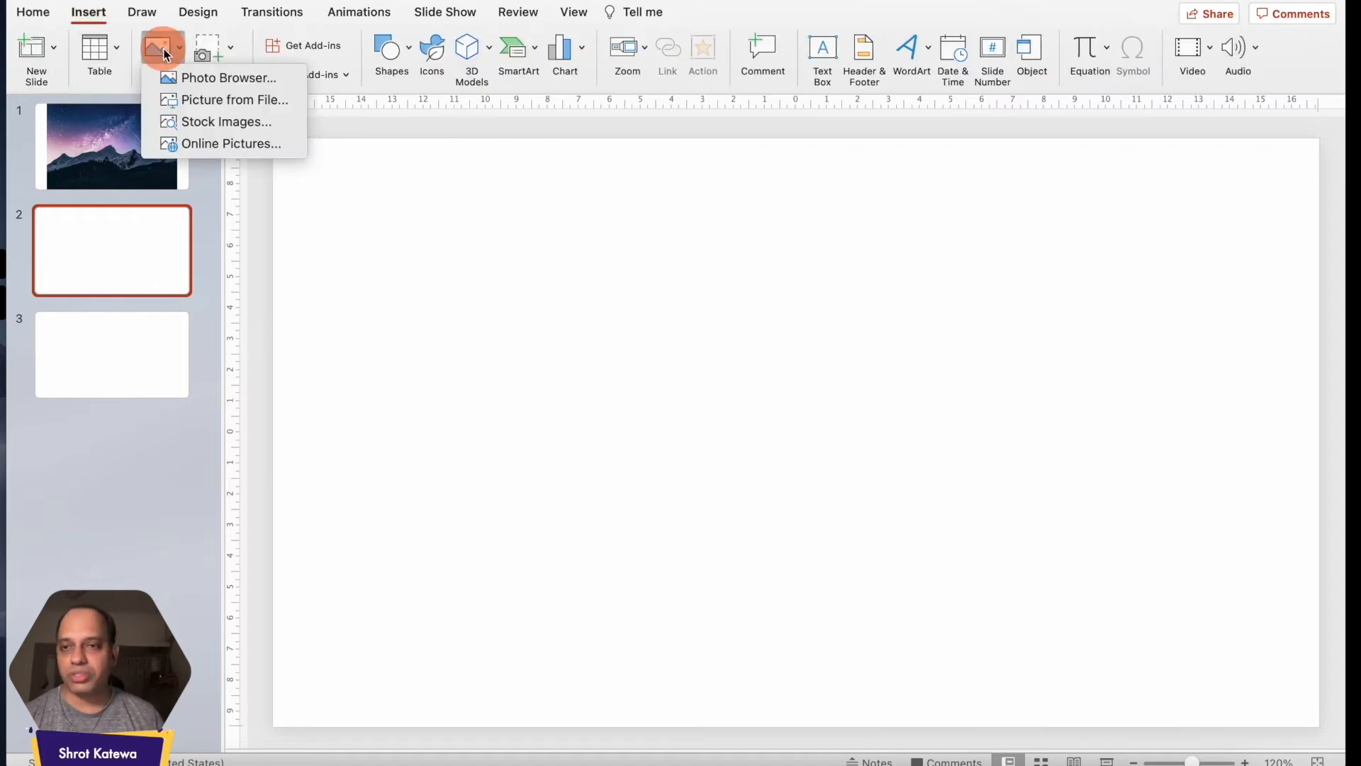
pyautogui.click(581, 370)
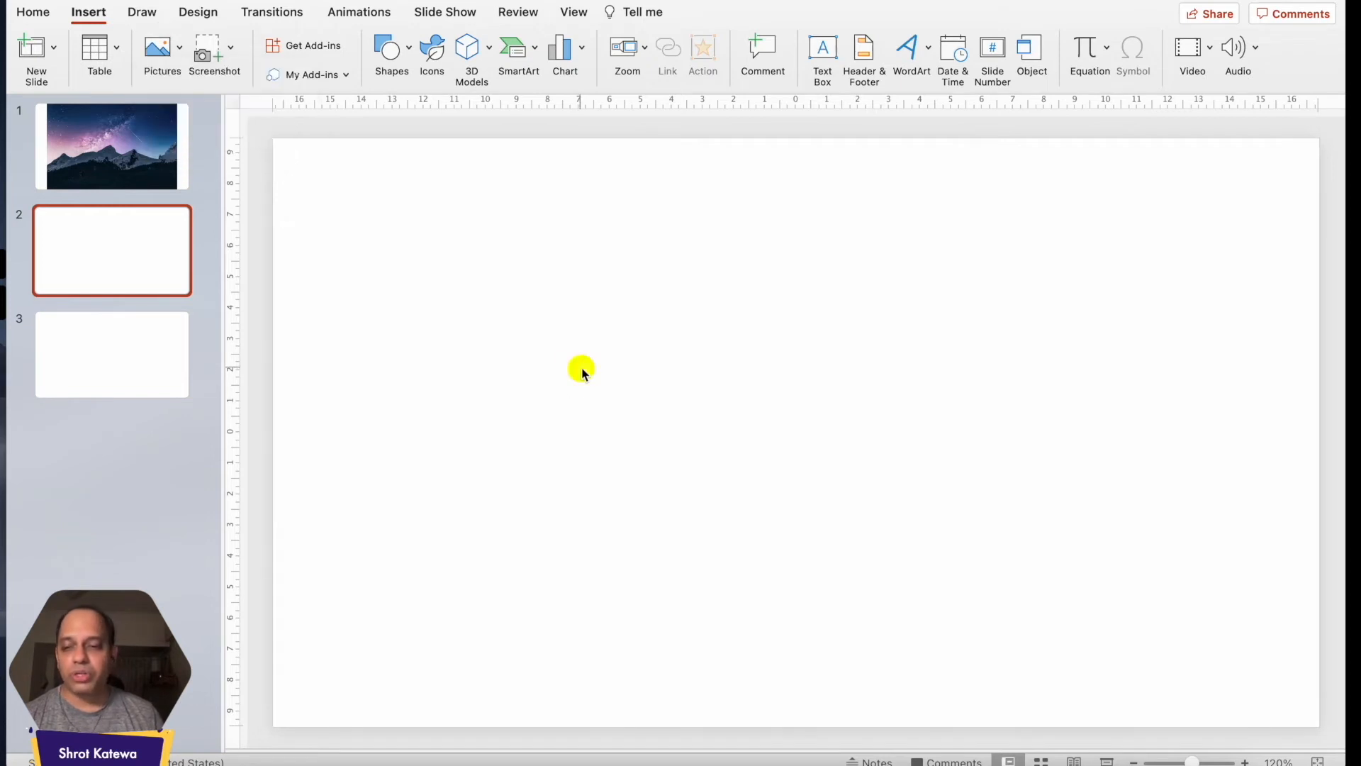
pyautogui.click(161, 52)
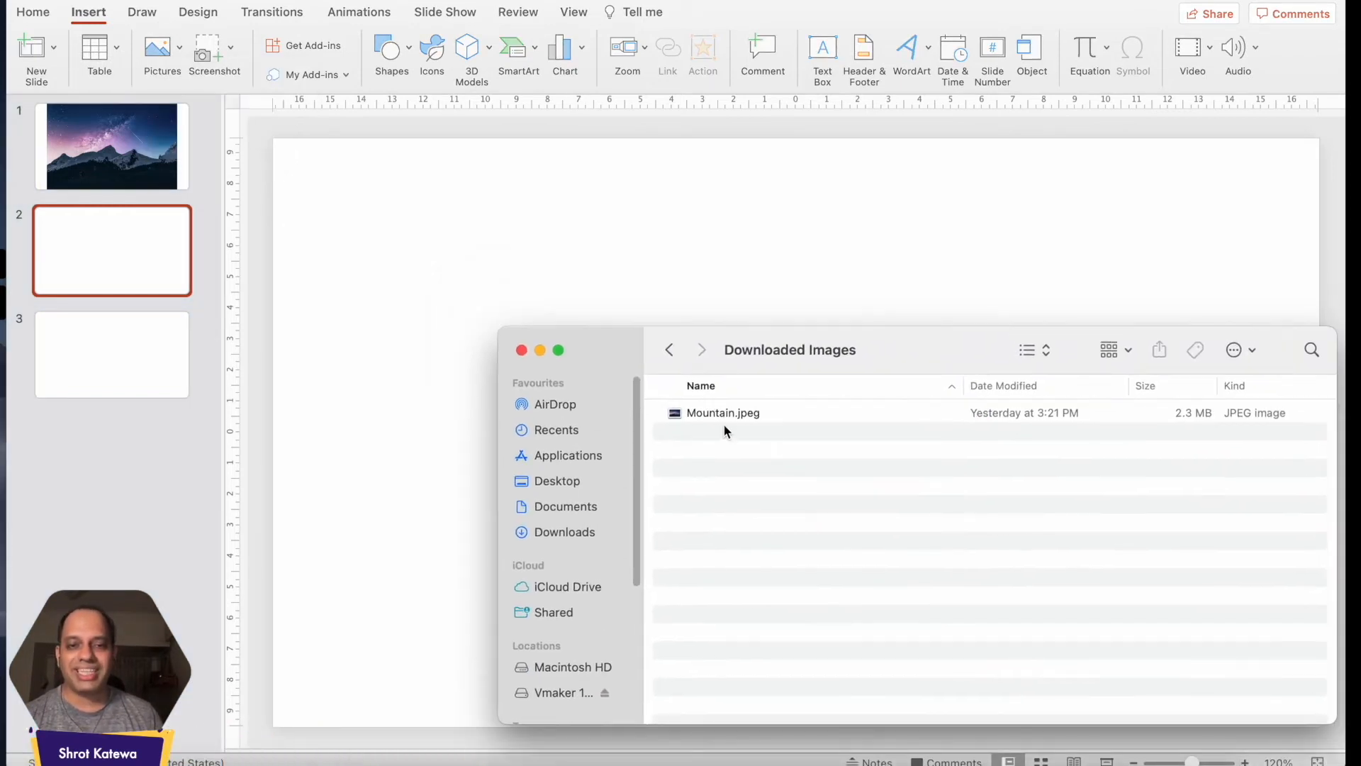
pyautogui.moveTo(722, 412); pyautogui.dragTo(703, 258)
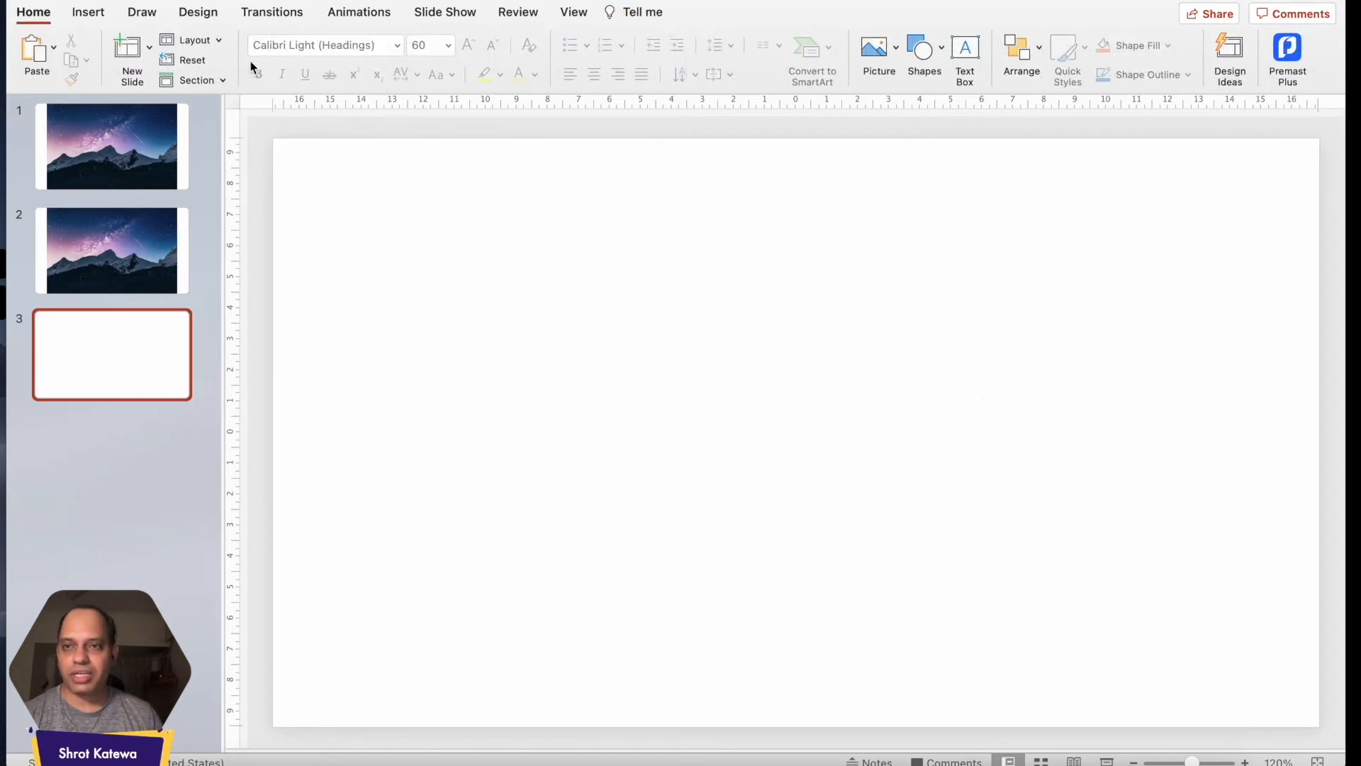
# Show the Pictures dropdown choices for blank slide 3
pyautogui.click(88, 13)
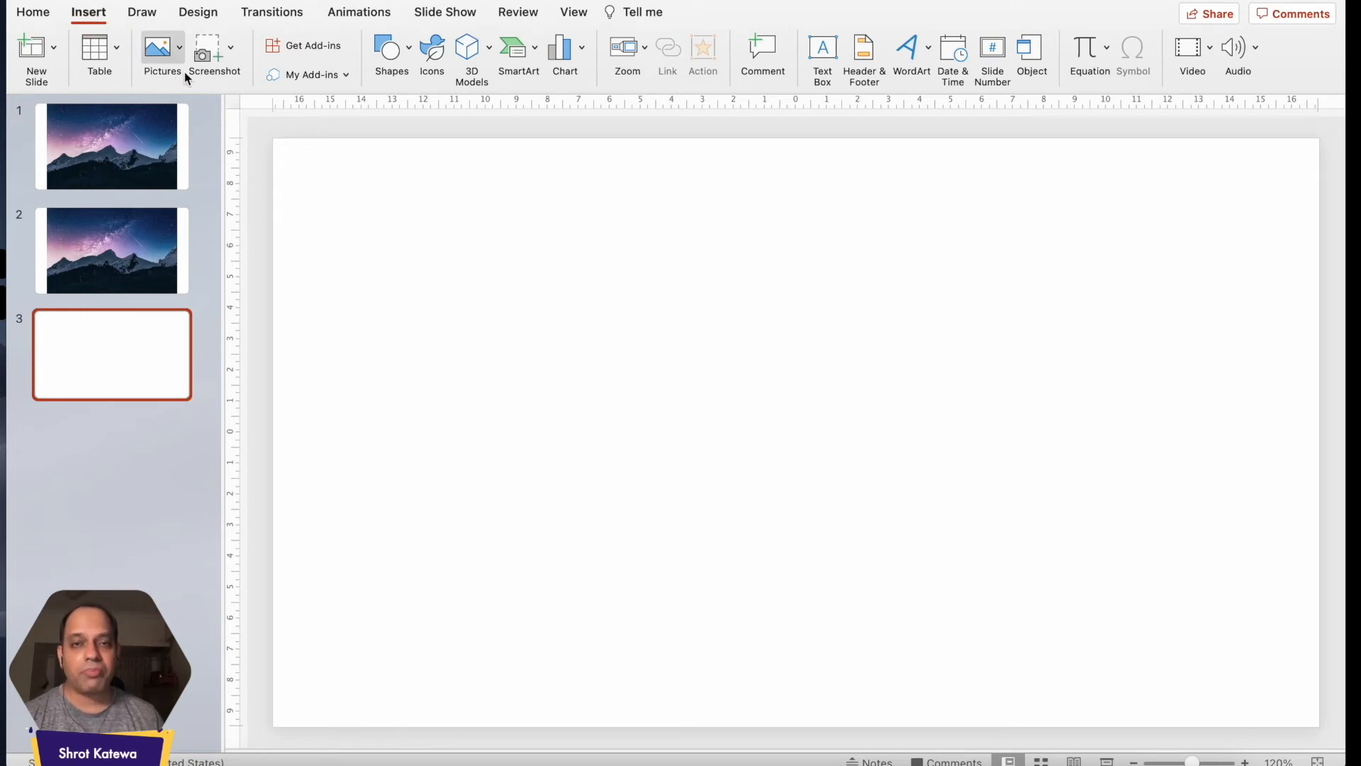
pyautogui.moveTo(162, 52)
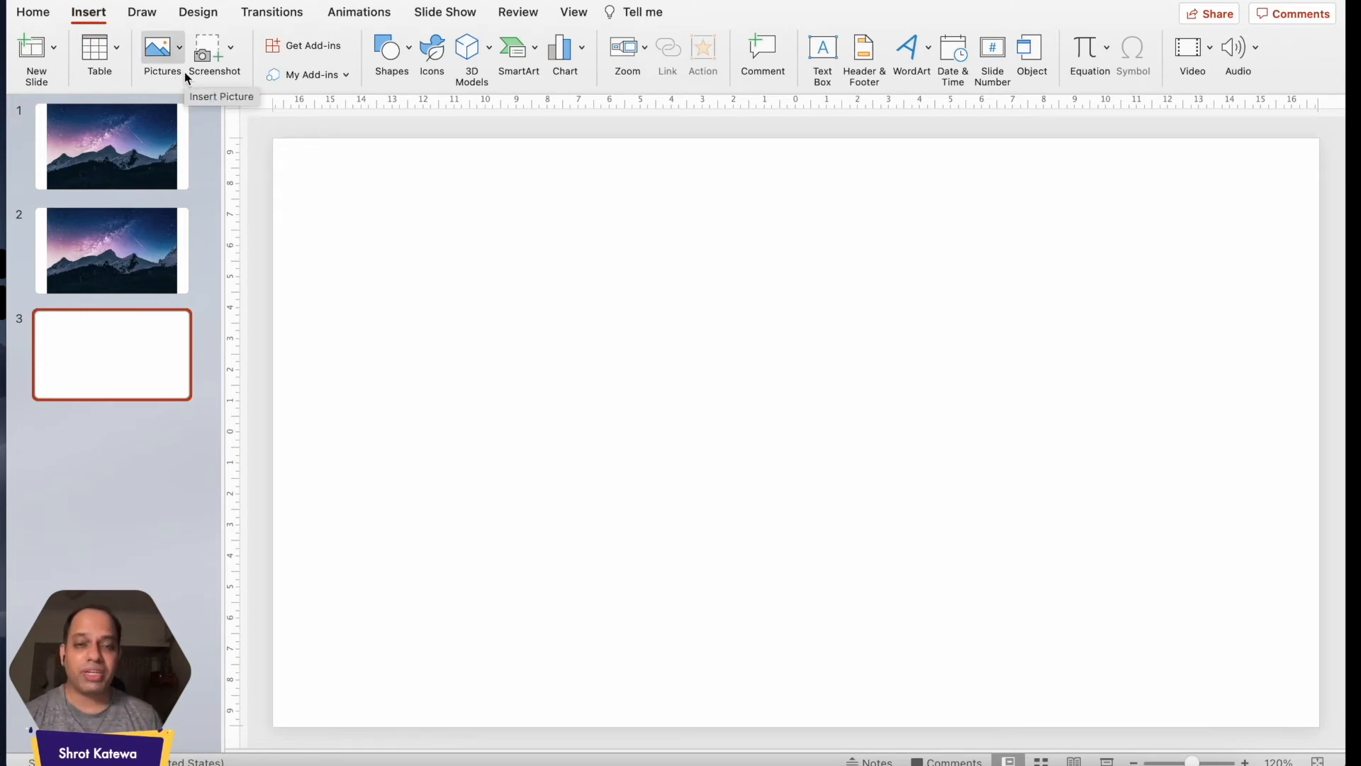
pyautogui.click(156, 48)
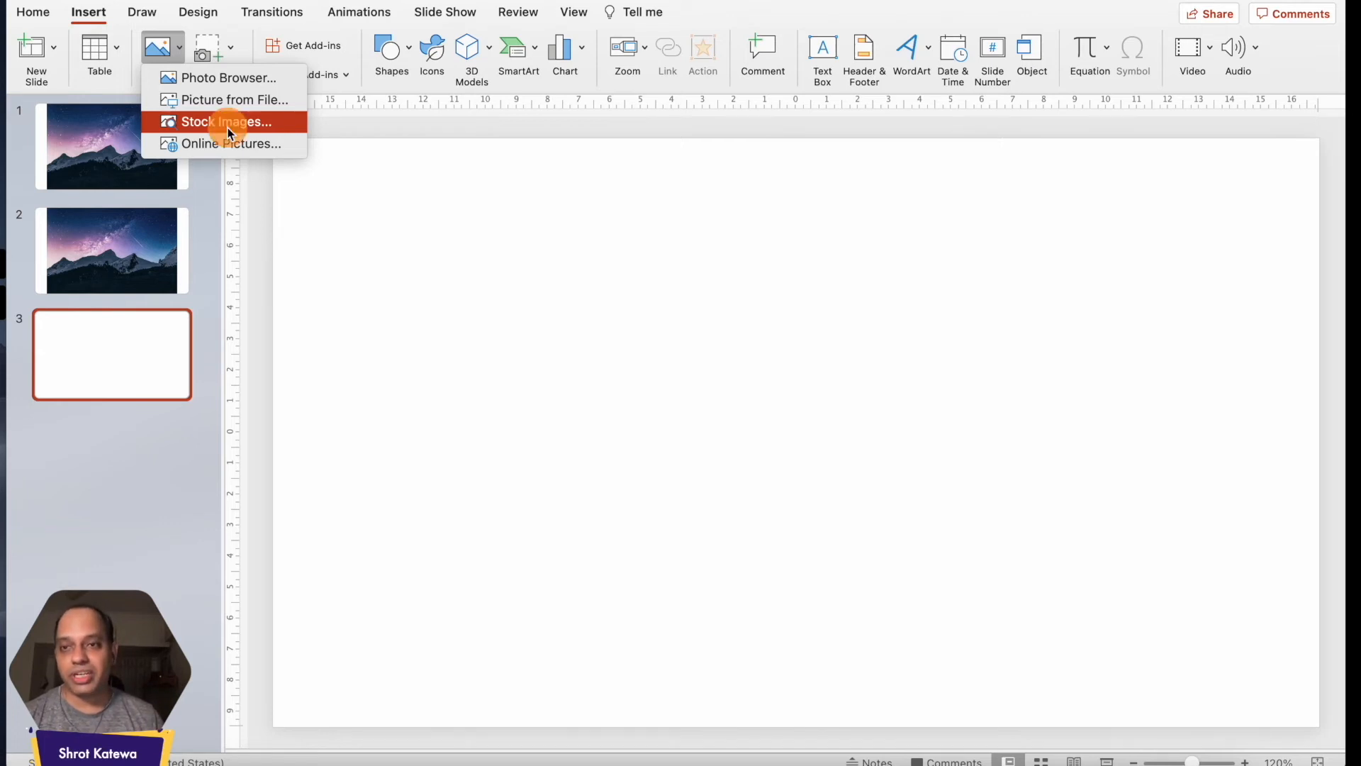
# Search Stock Images for 'moun' and pick the orange sunset mountain photo for slide 3
pyautogui.click(226, 122)
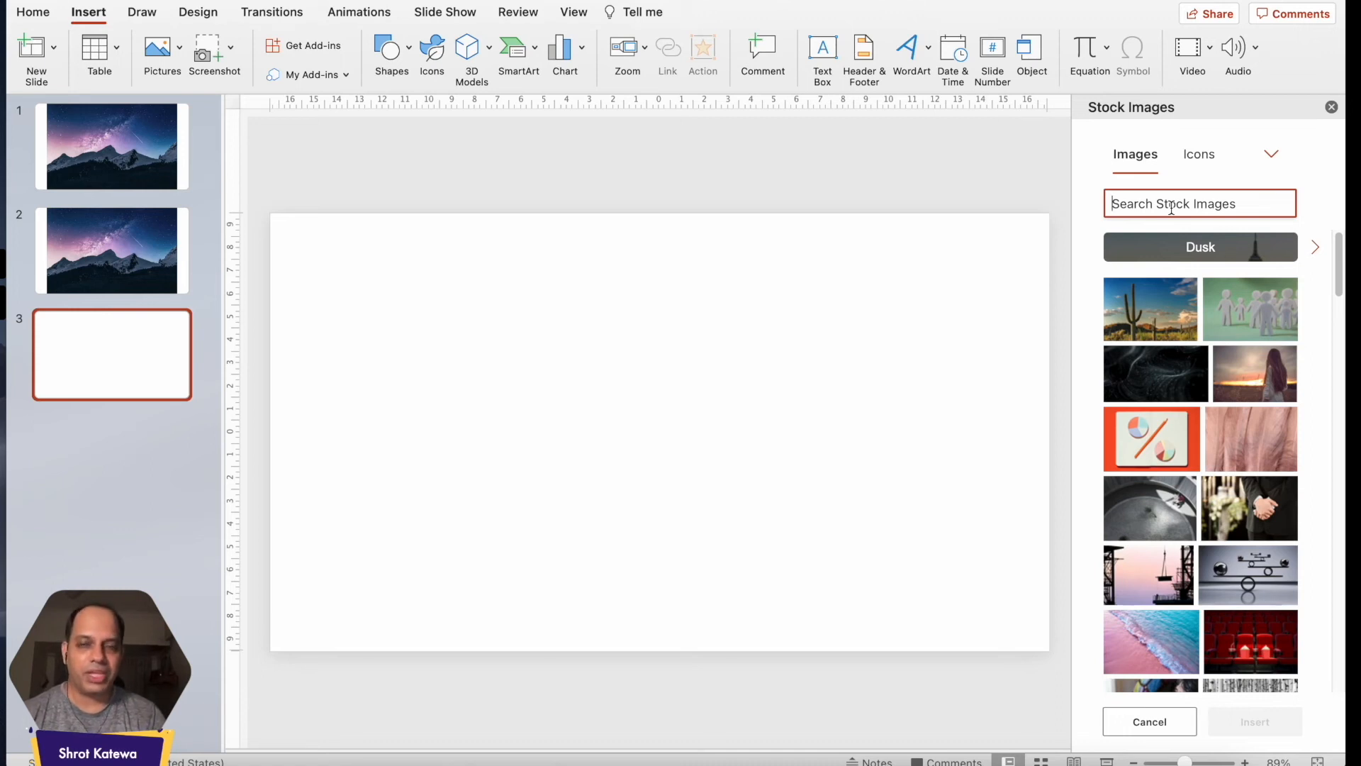
pyautogui.write('mountain')
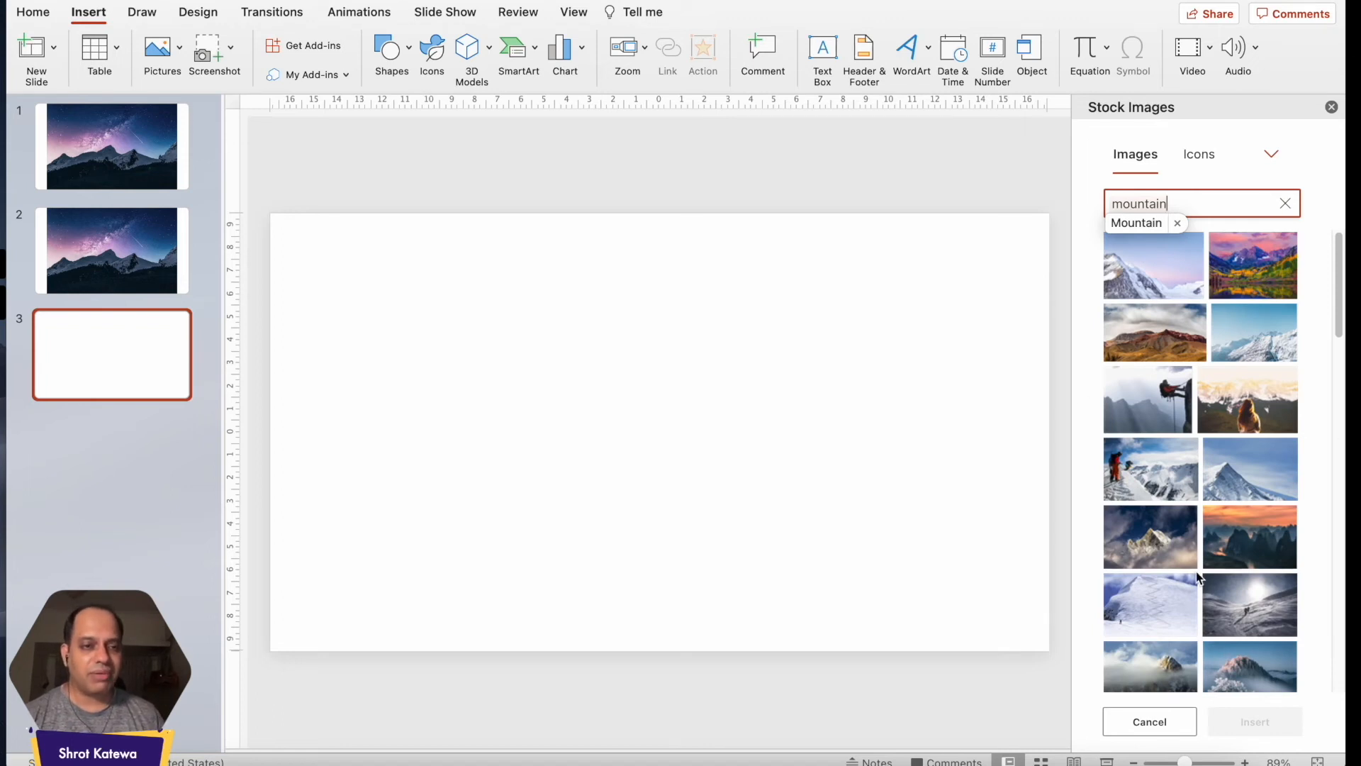
pyautogui.scroll(-3)
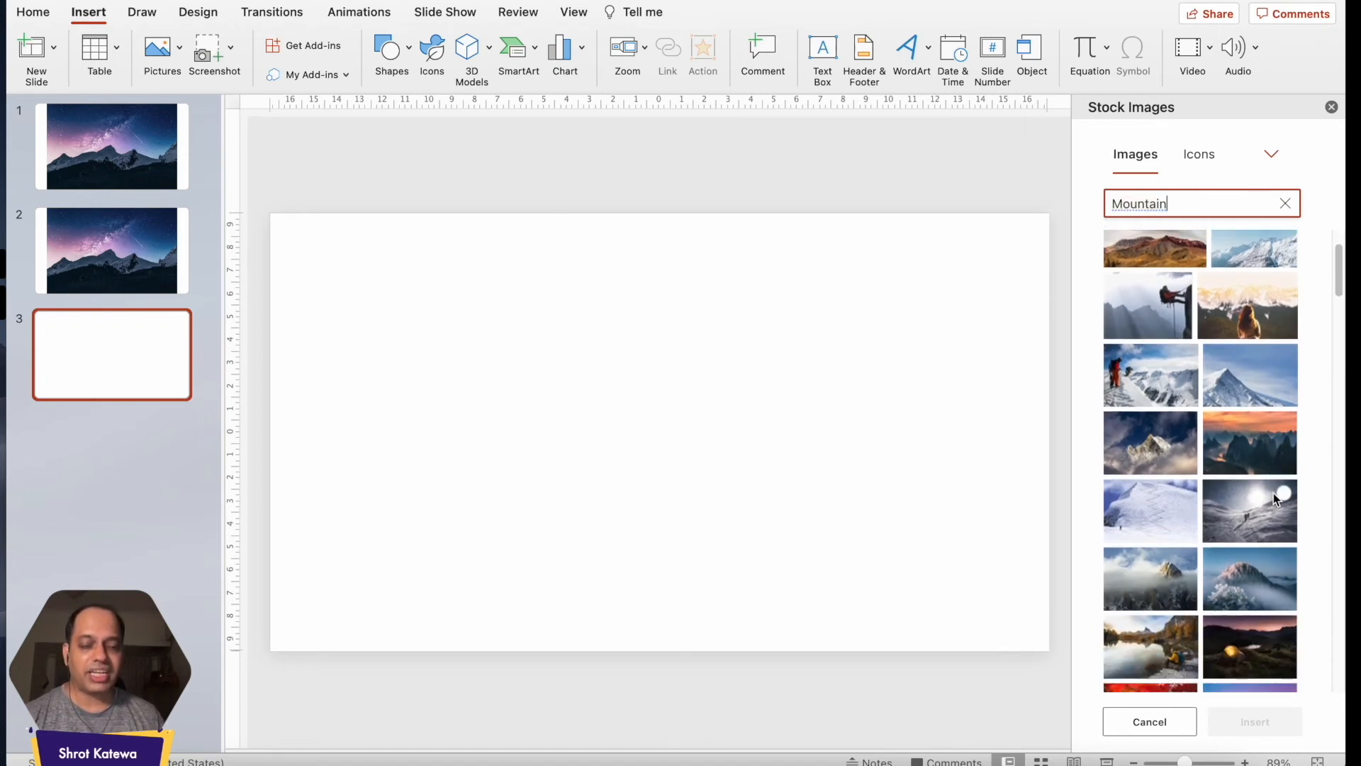
pyautogui.moveTo(1235, 538)
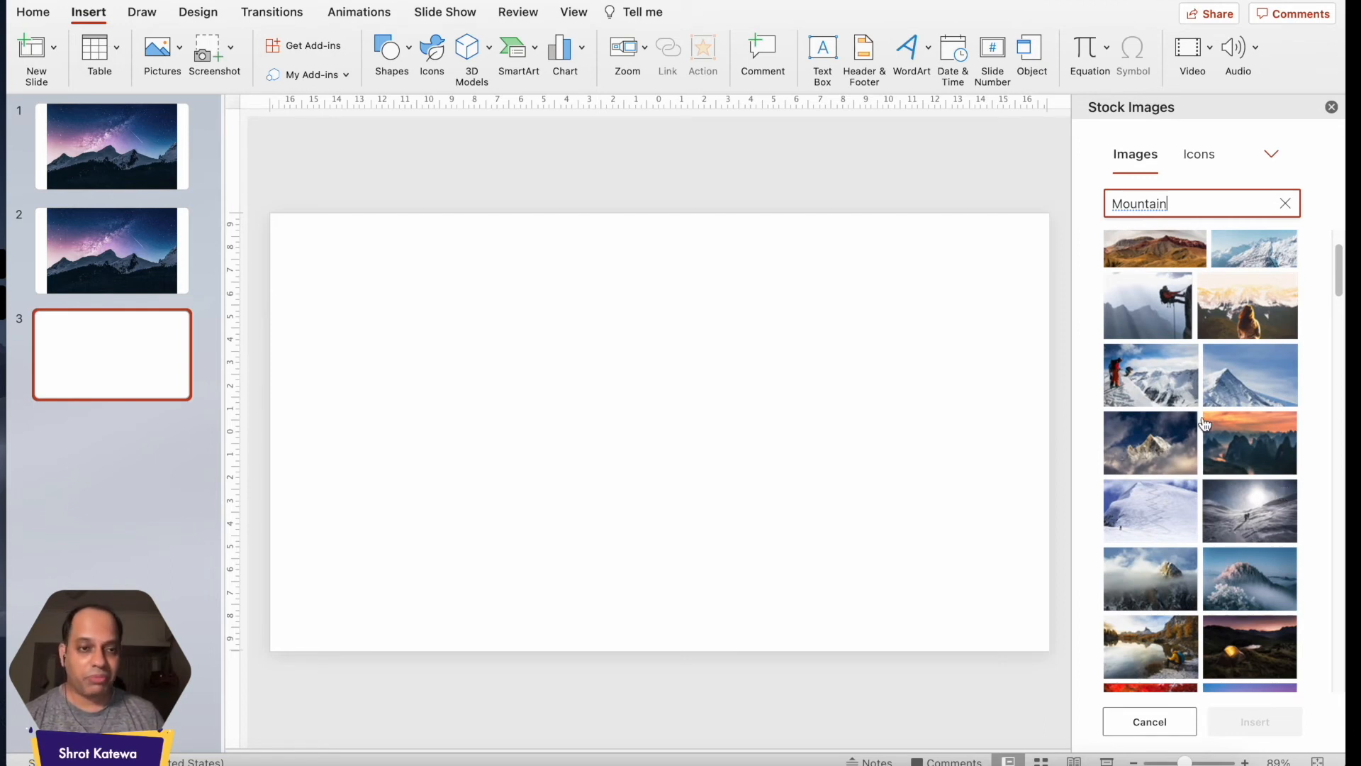
pyautogui.scroll(-3)
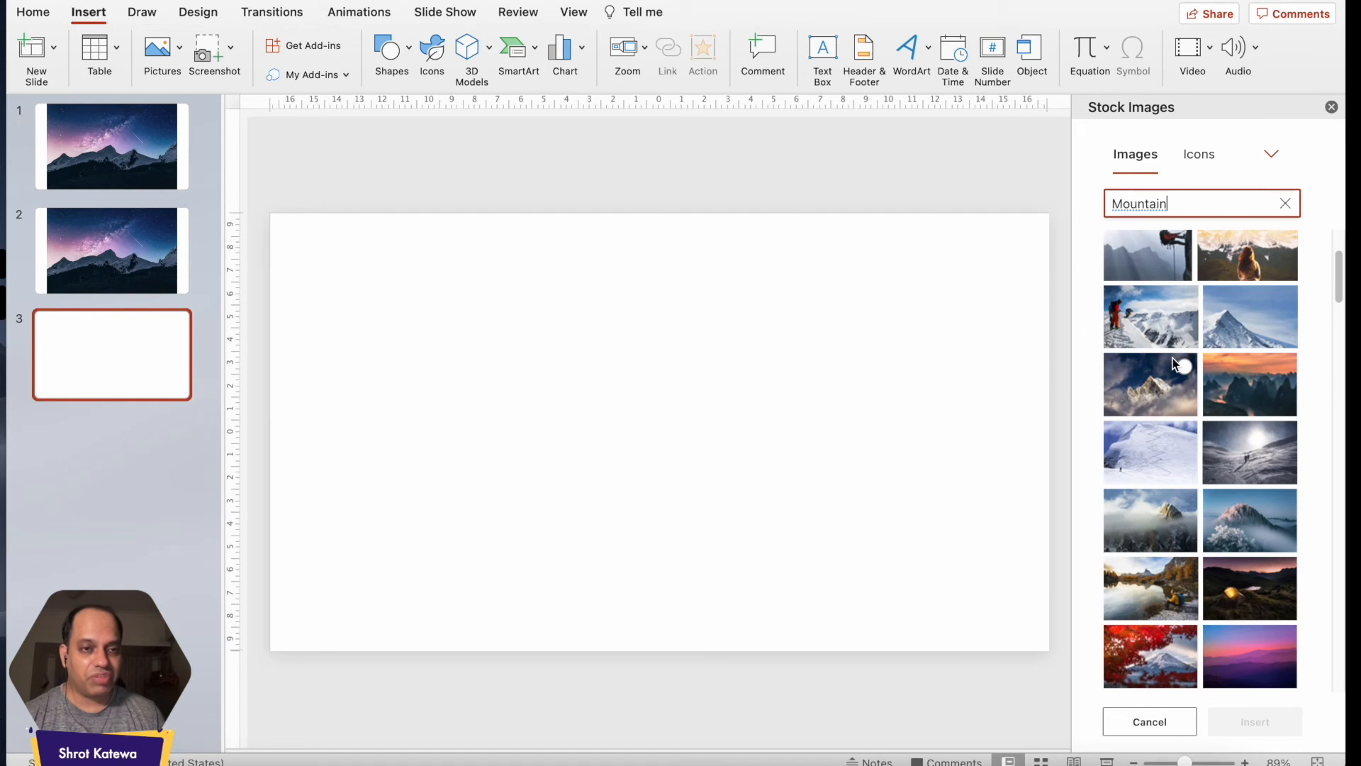
pyautogui.moveTo(1292, 400)
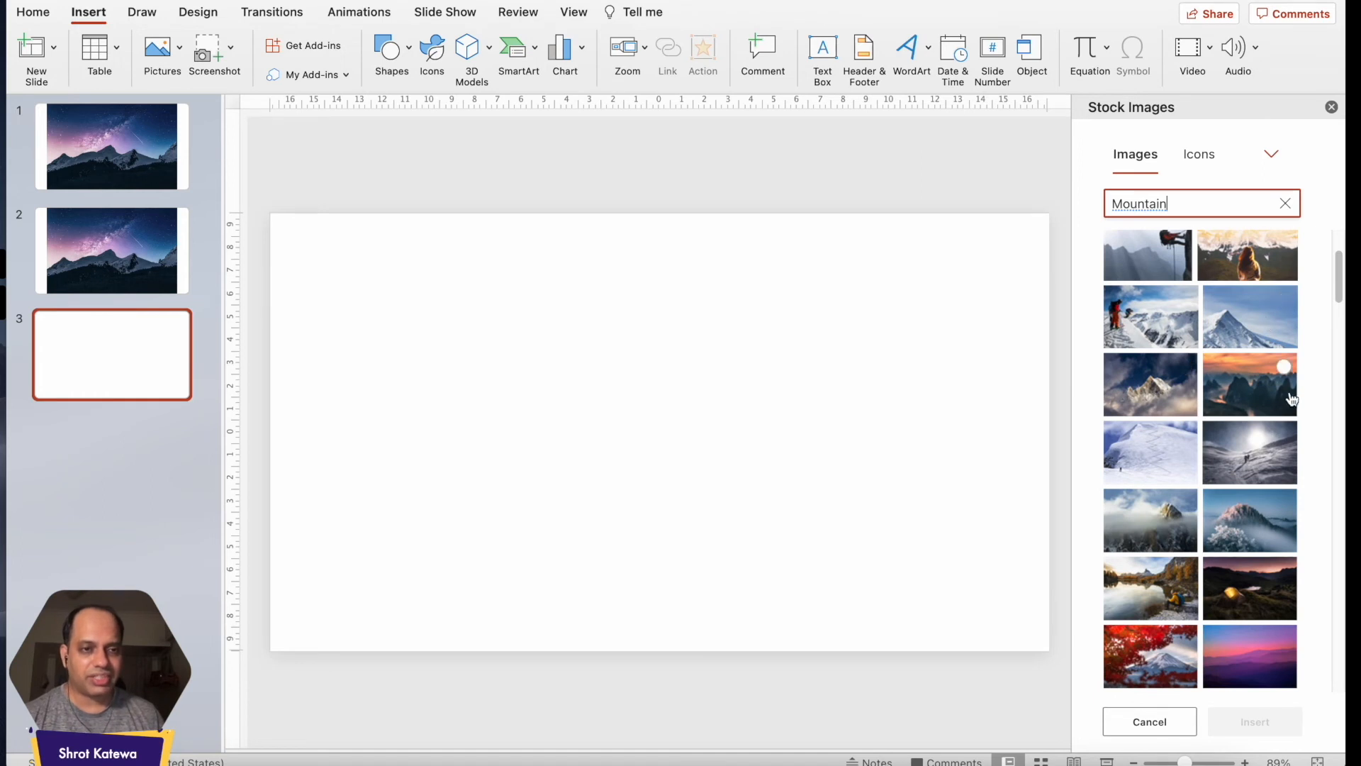
pyautogui.click(1247, 385)
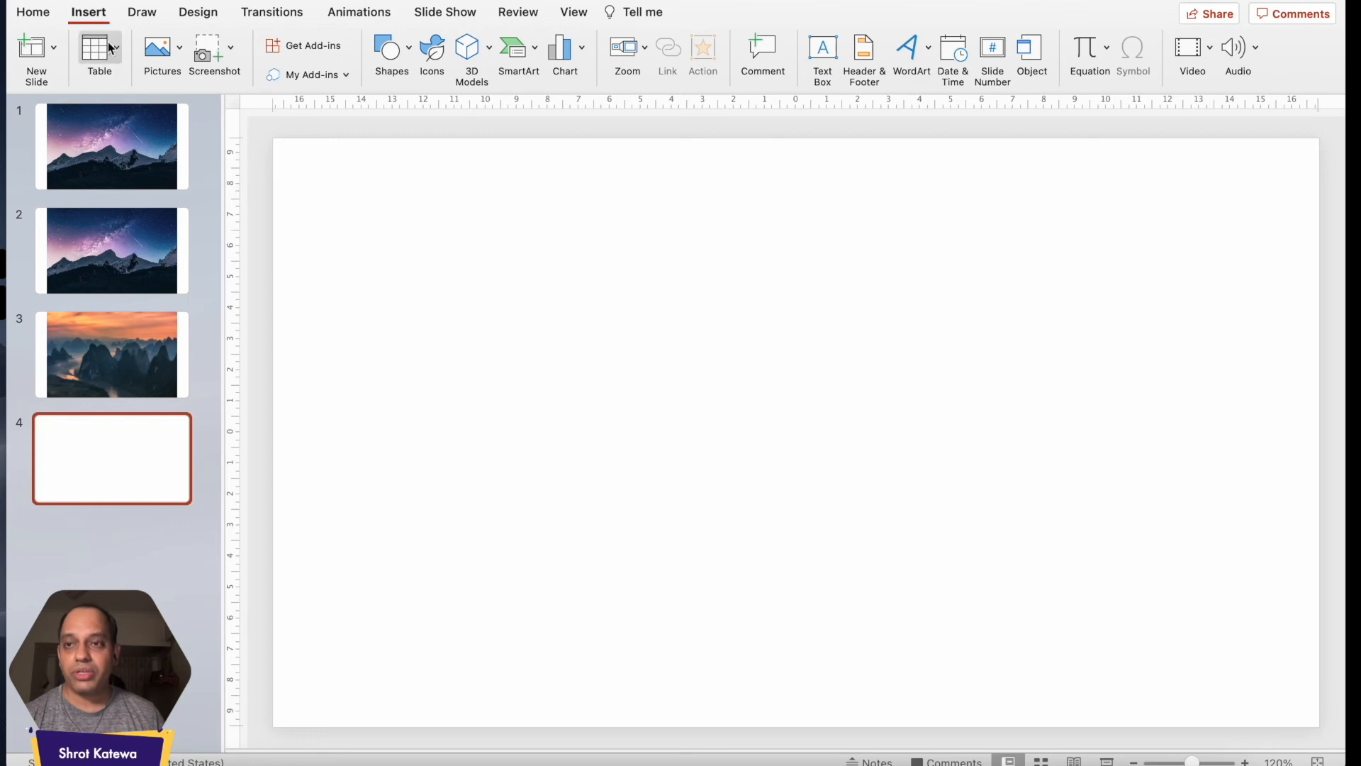
# Search Online Pictures for 'mountain' and pick the pinkish-red mountain ridge photo for slide 4
pyautogui.click(156, 48)
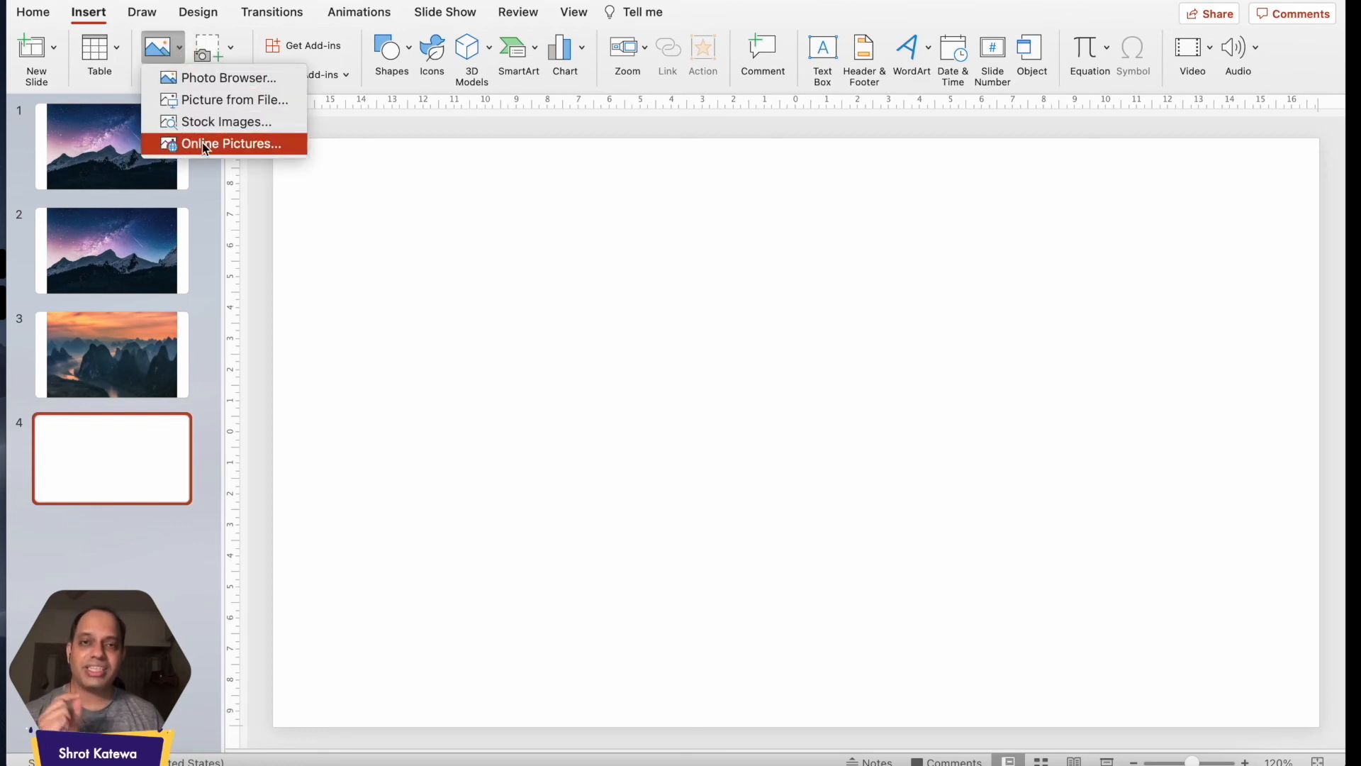
pyautogui.click(230, 144)
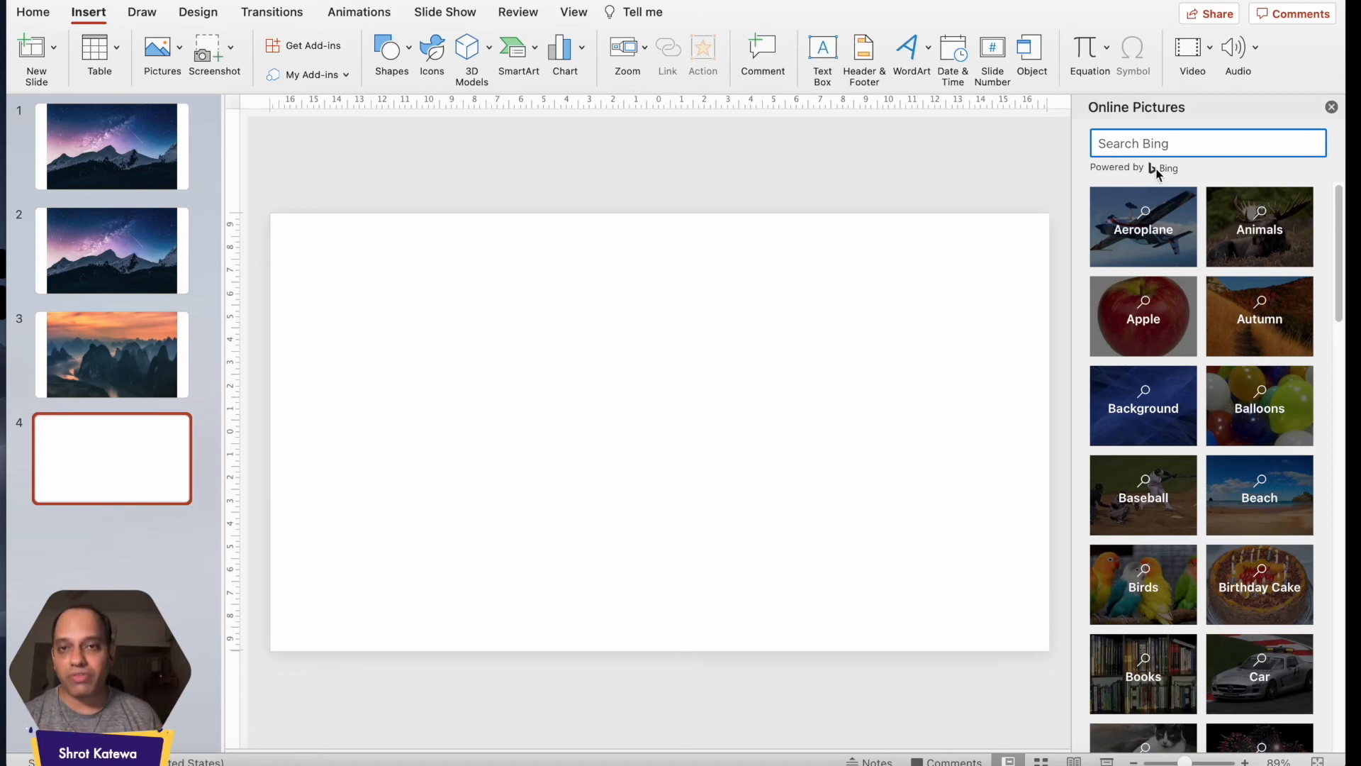
pyautogui.moveTo(1165, 167)
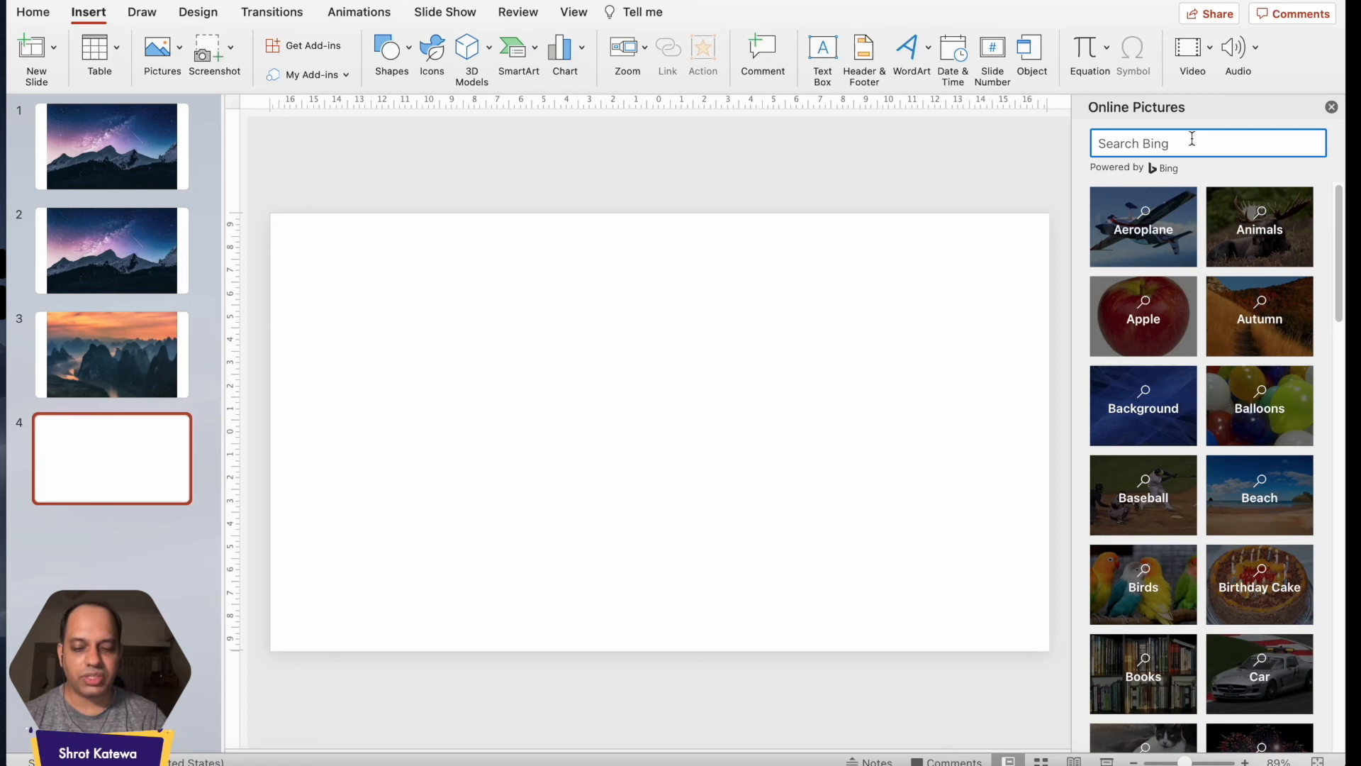
pyautogui.write('mountain')
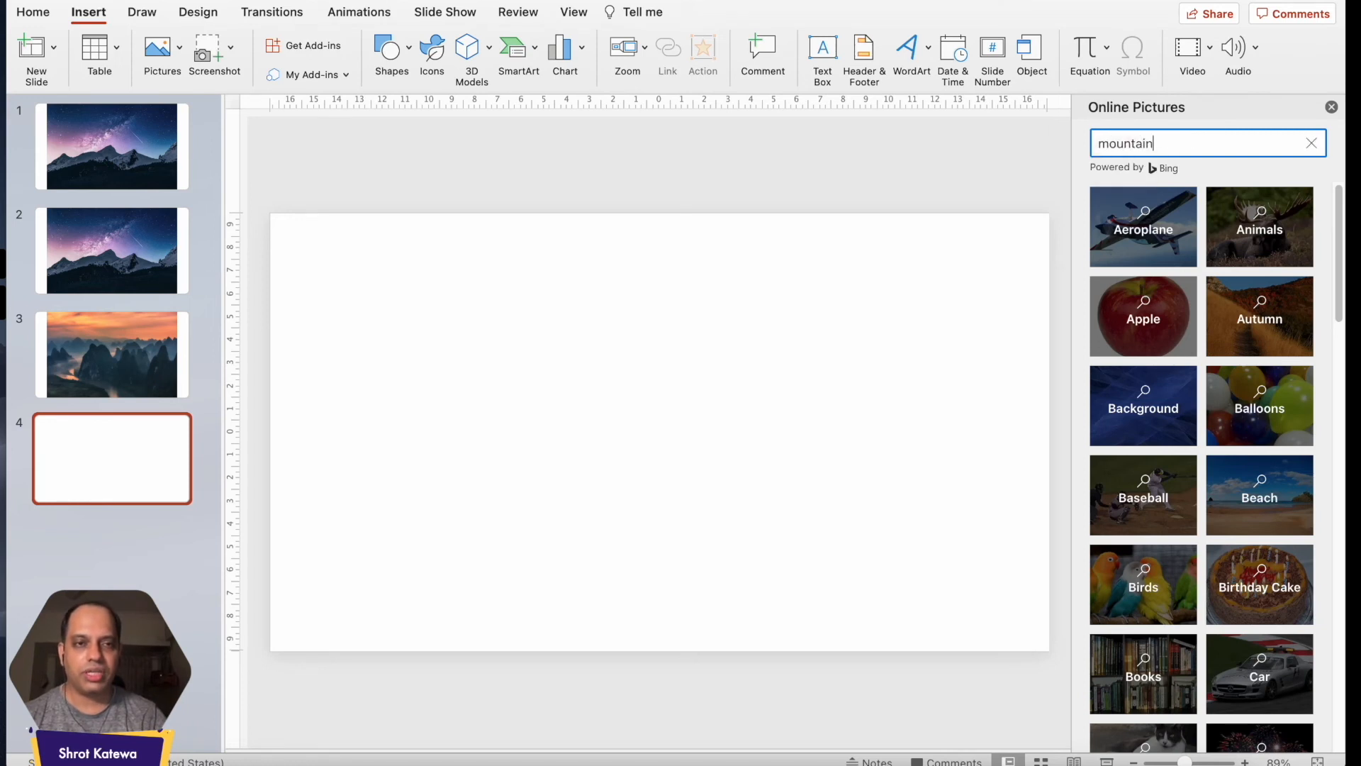
pyautogui.press('enter')
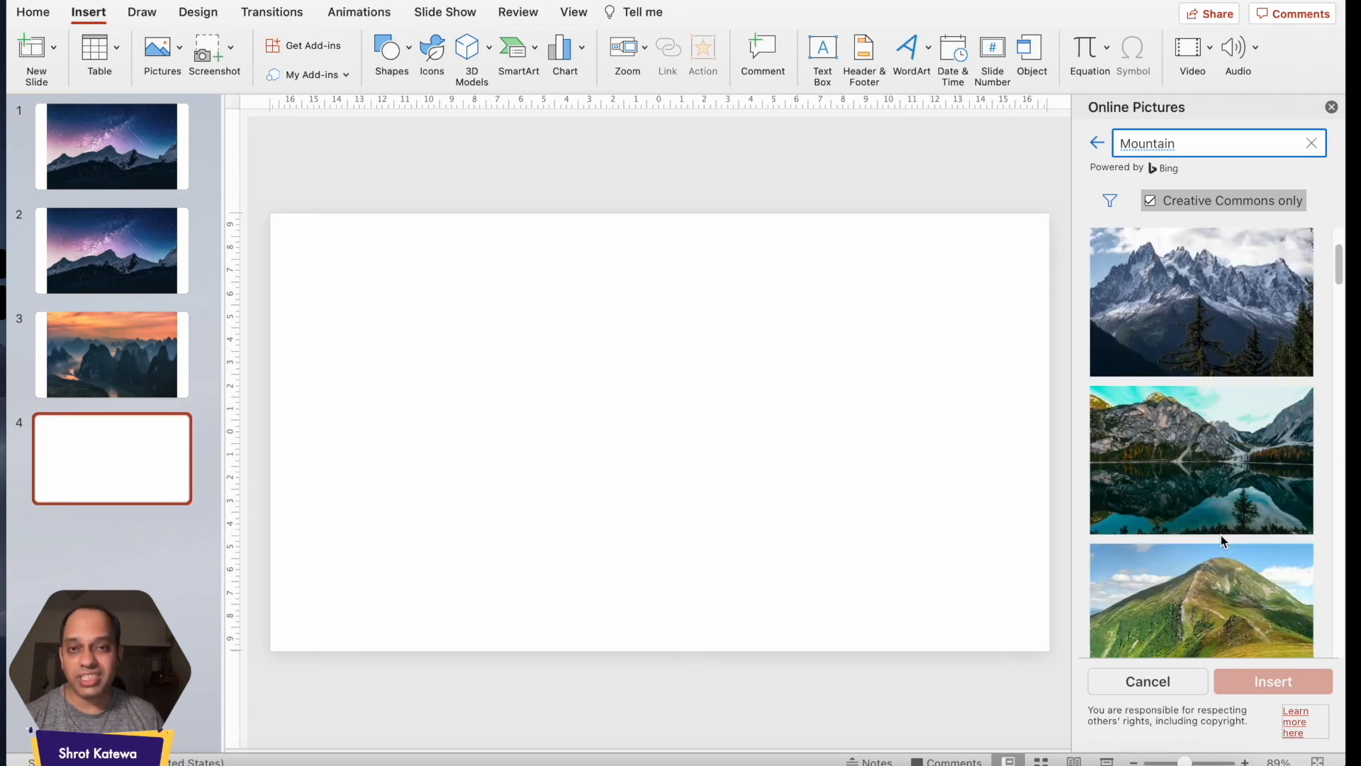
pyautogui.scroll(-3)
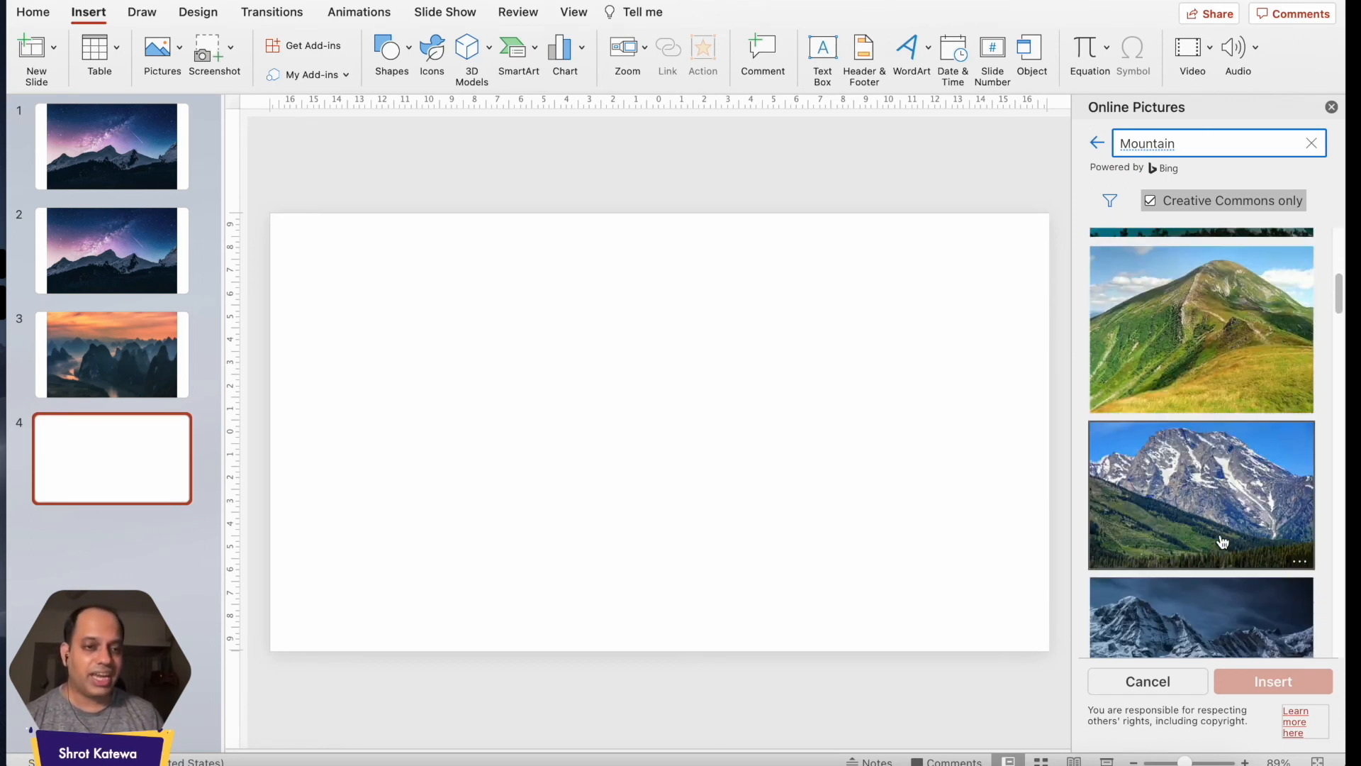
pyautogui.scroll(-3)
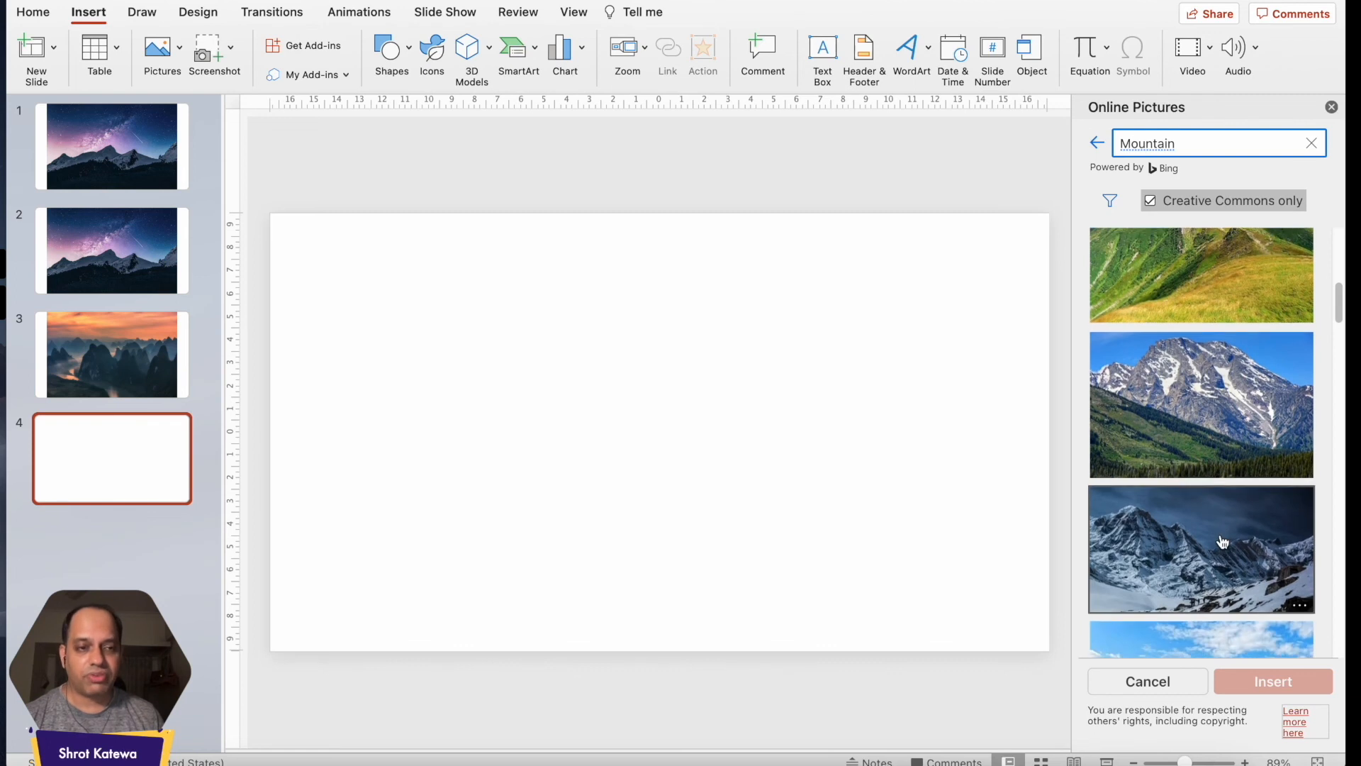
pyautogui.scroll(-3)
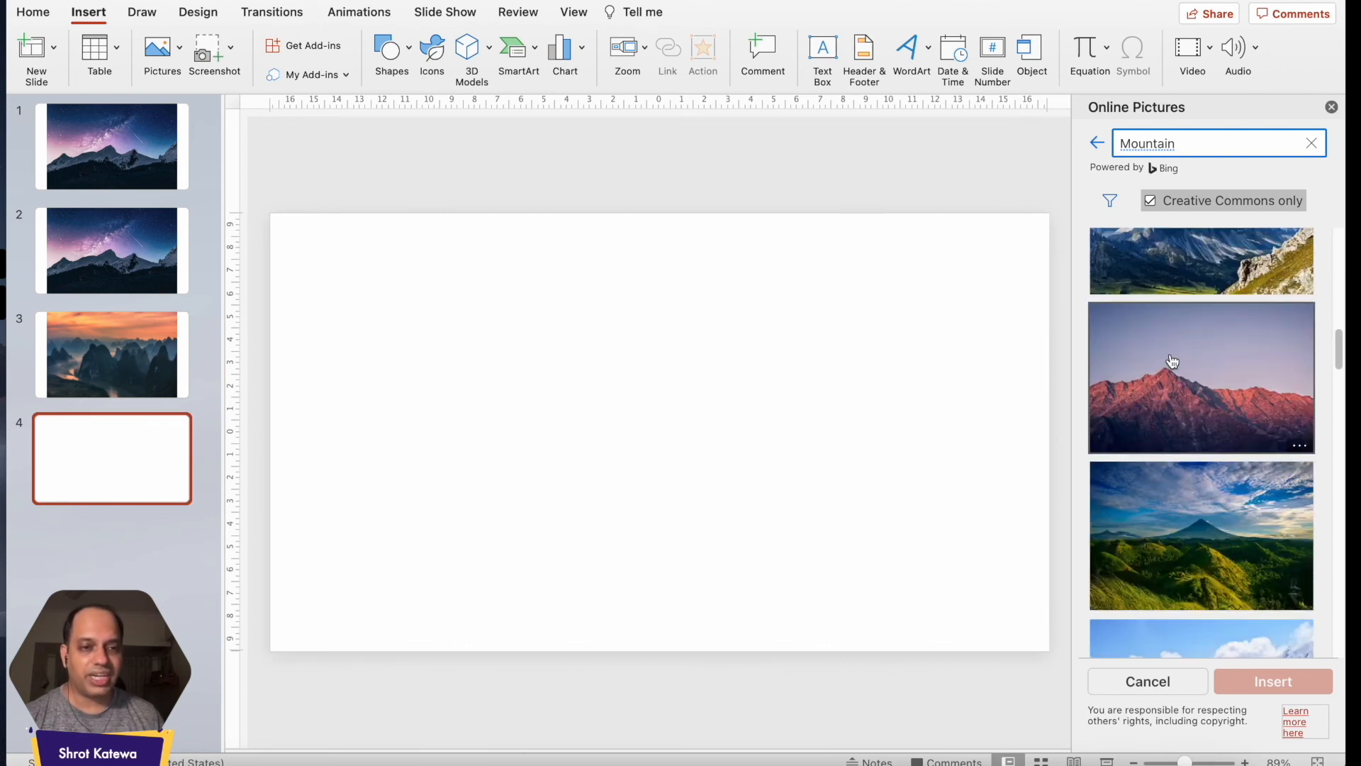
pyautogui.click(1201, 377)
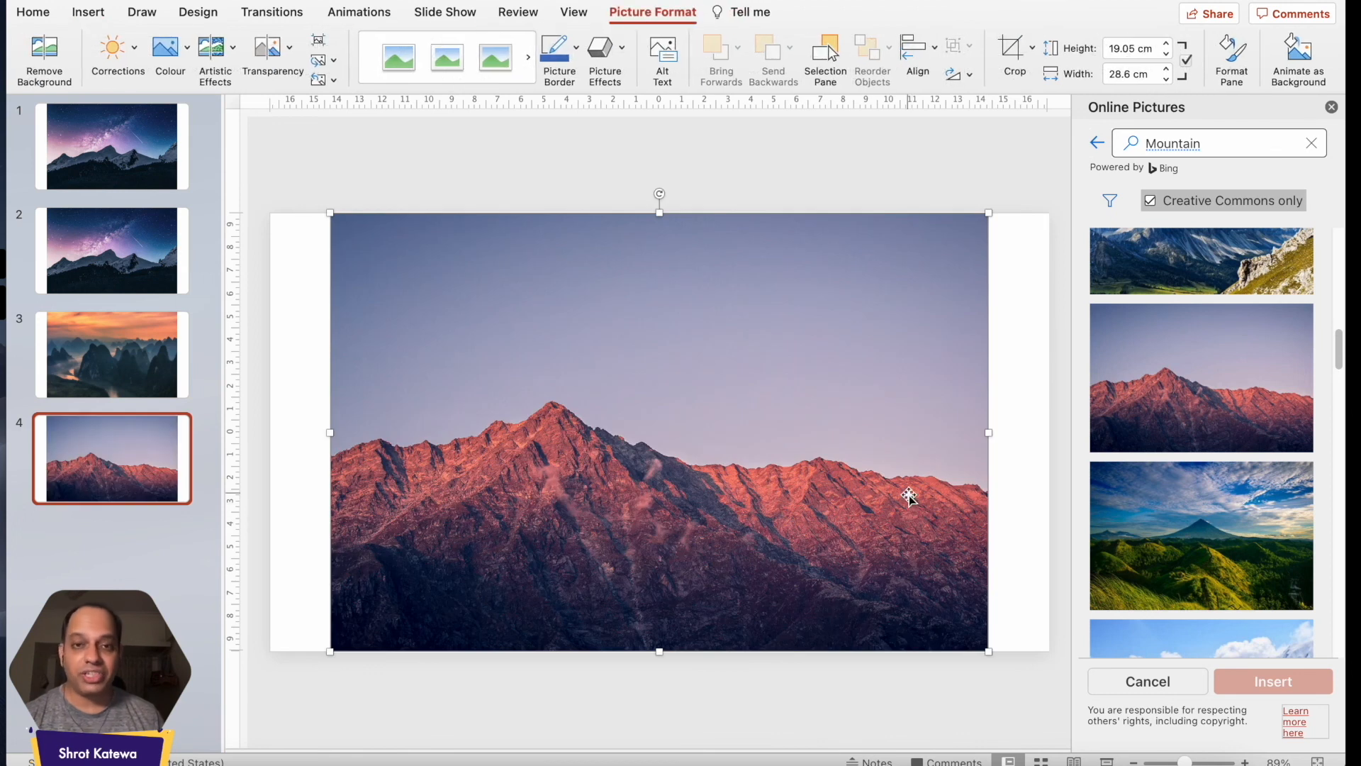
pyautogui.moveTo(579, 400)
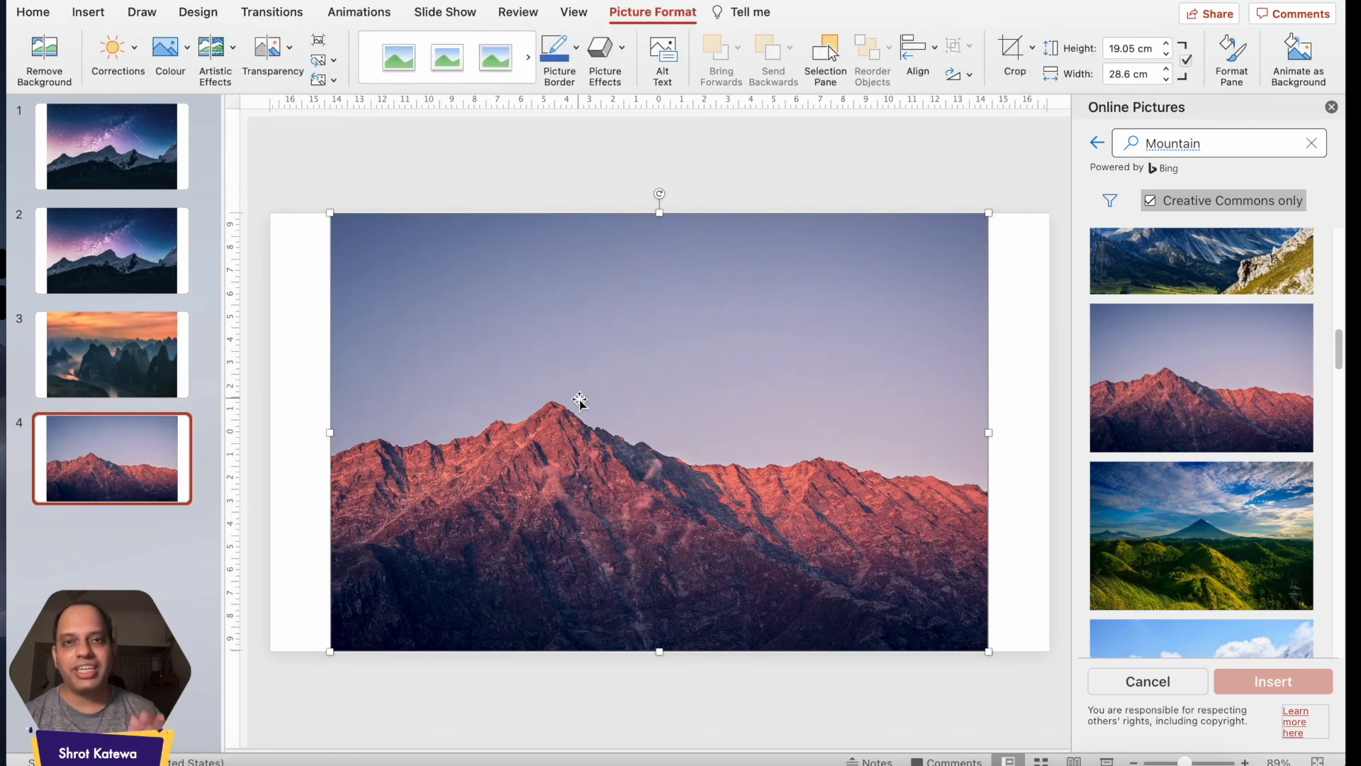